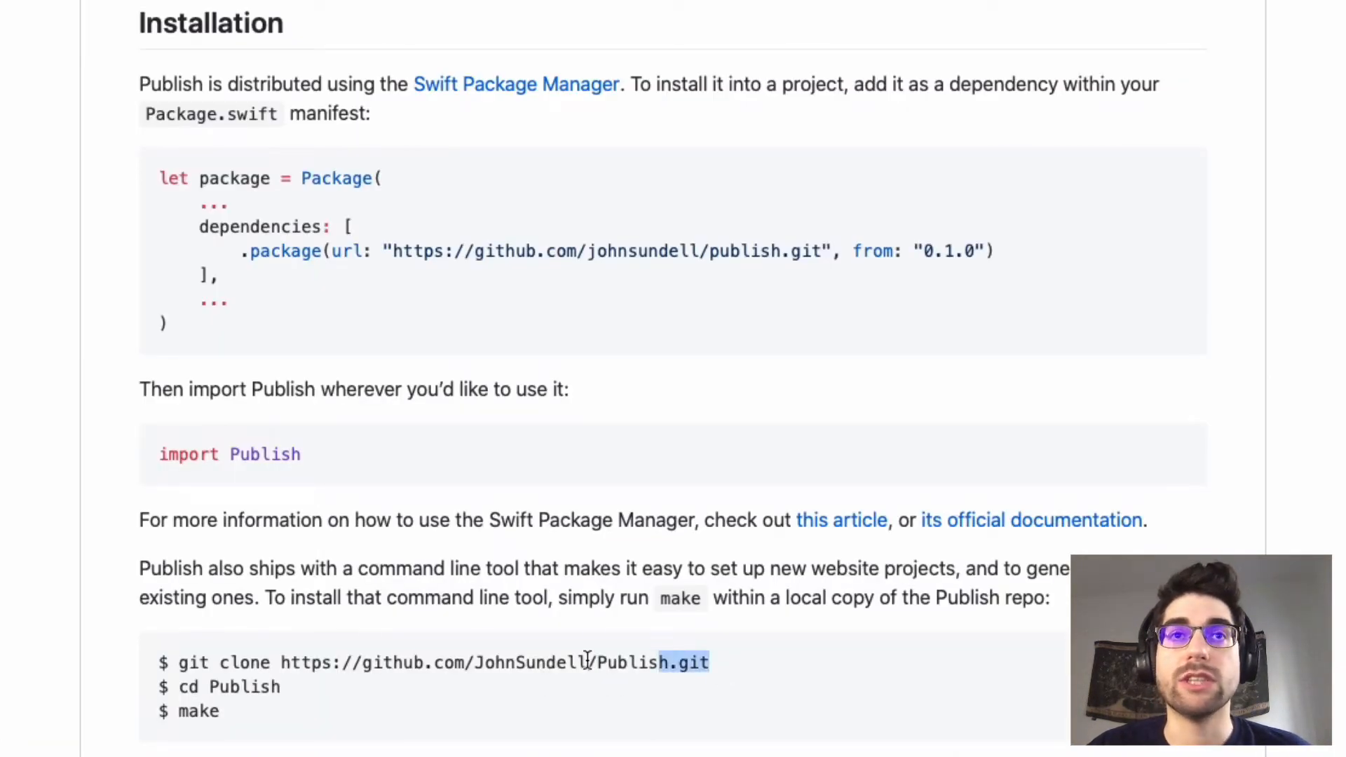
Step: Select the git clone command in the README's Installation section
{"action": "left_click_drag", "start_coordinate": [678, 661], "coordinate": [178, 661]}
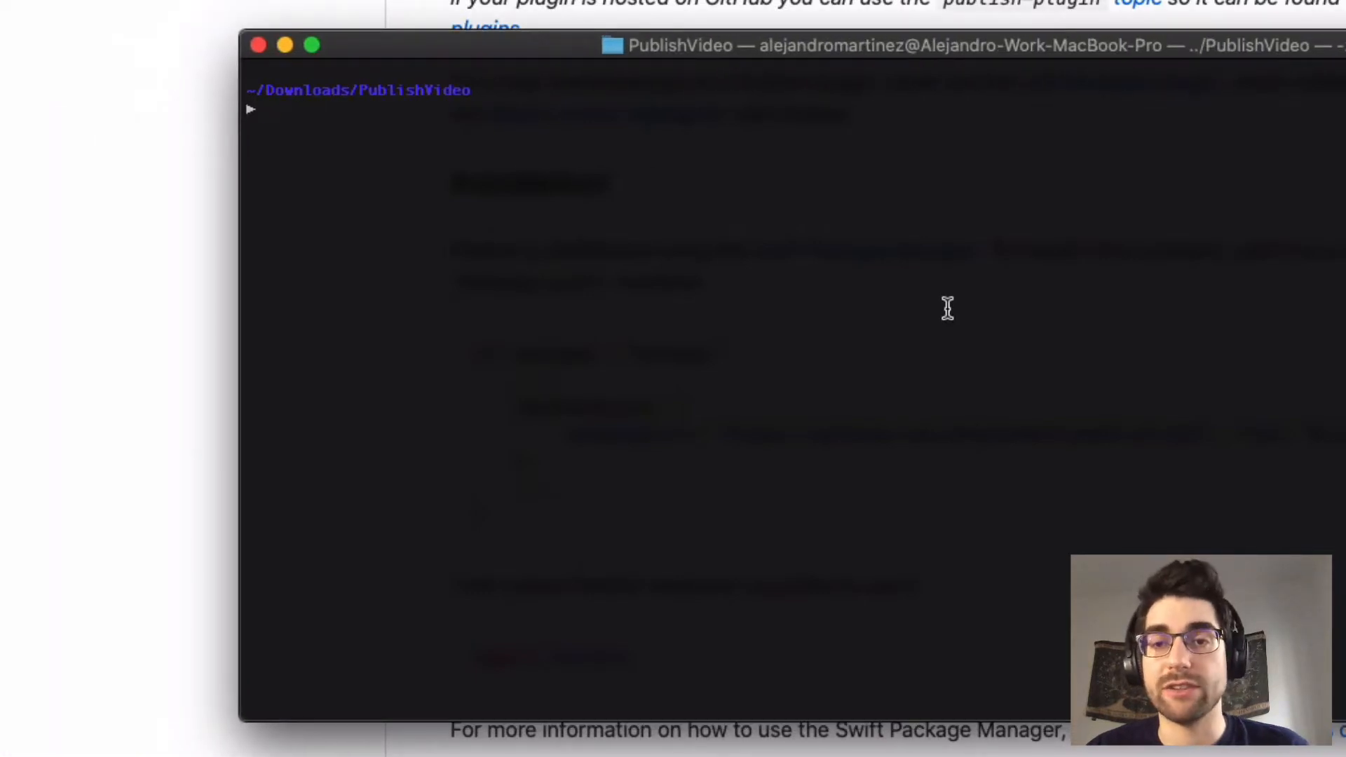
{"action": "type", "text": "git"}
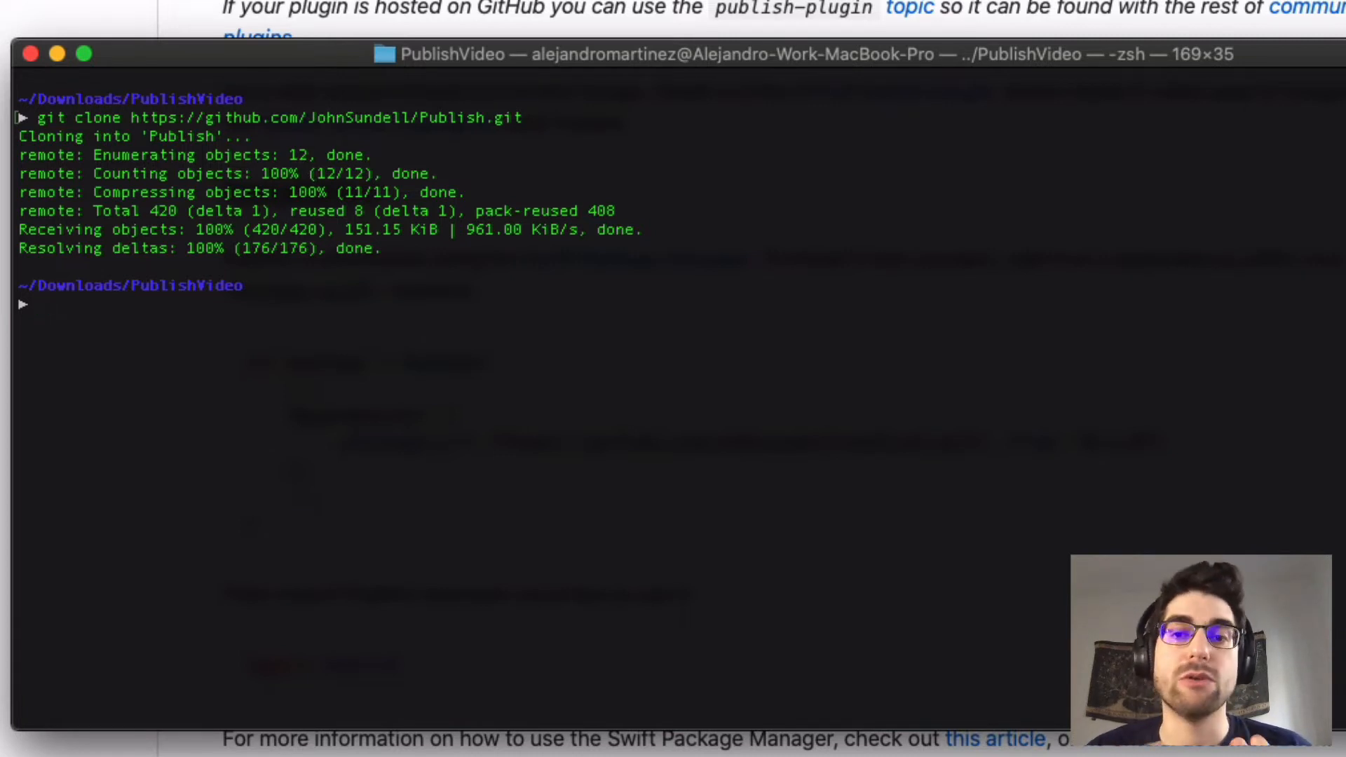
{"action": "type", "text": "ls"}
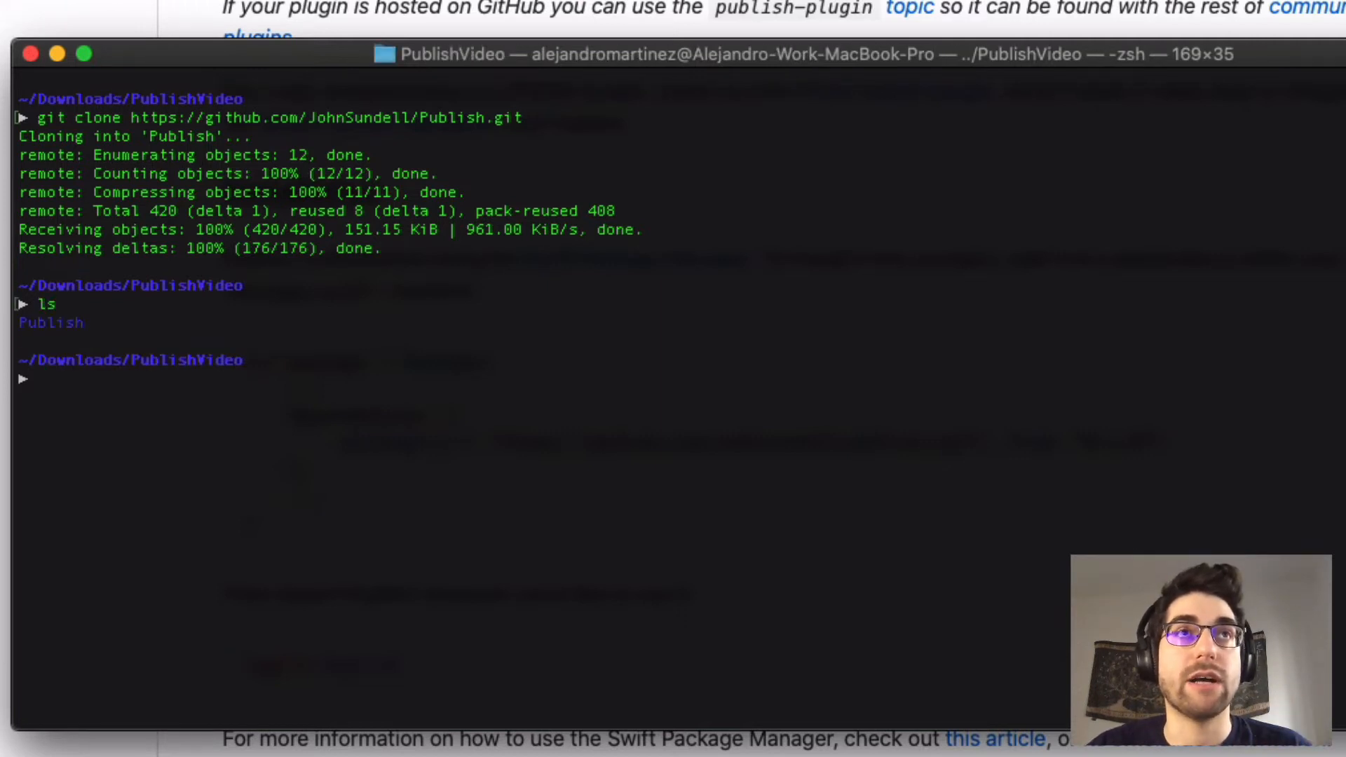
Step: Move into the cloned Publish directory and start the make build of the CLI tool
{"action": "type", "text": "cd Publish"}
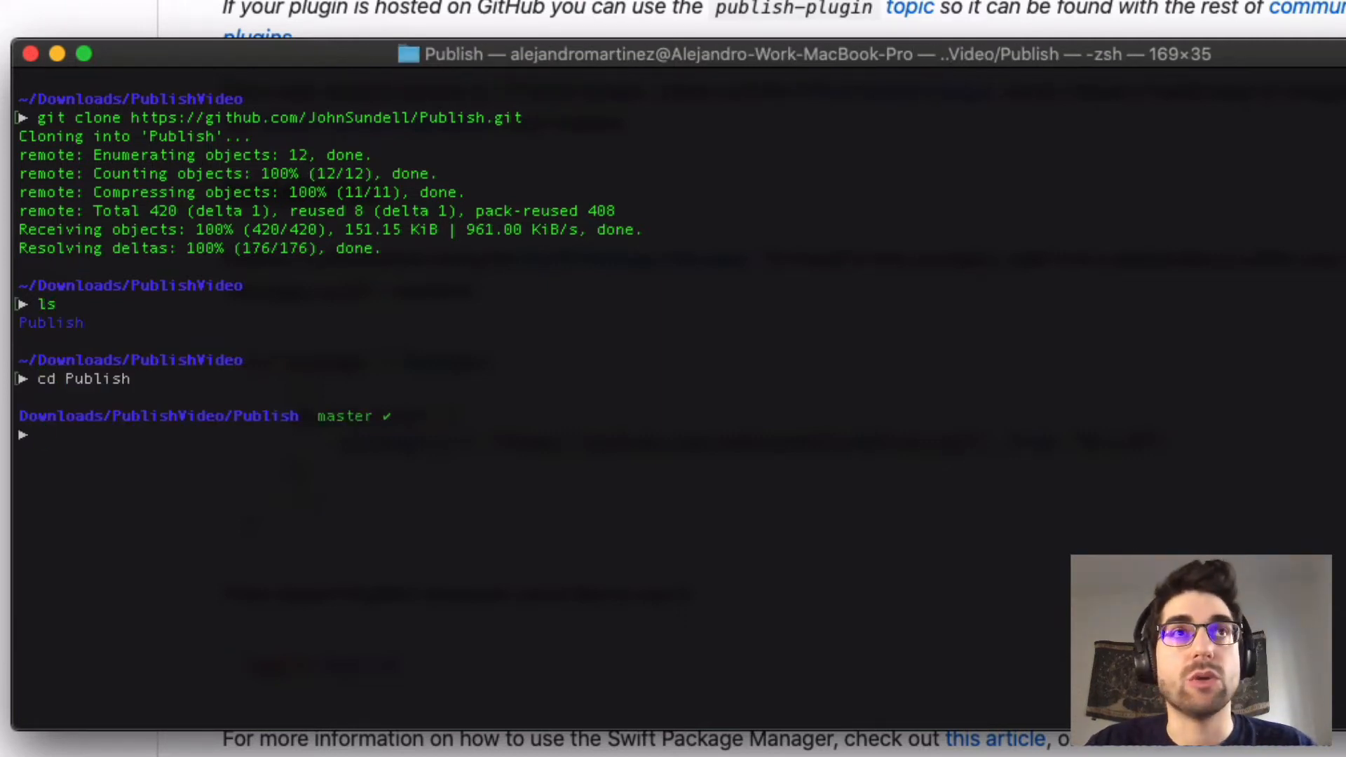
{"action": "type", "text": "make"}
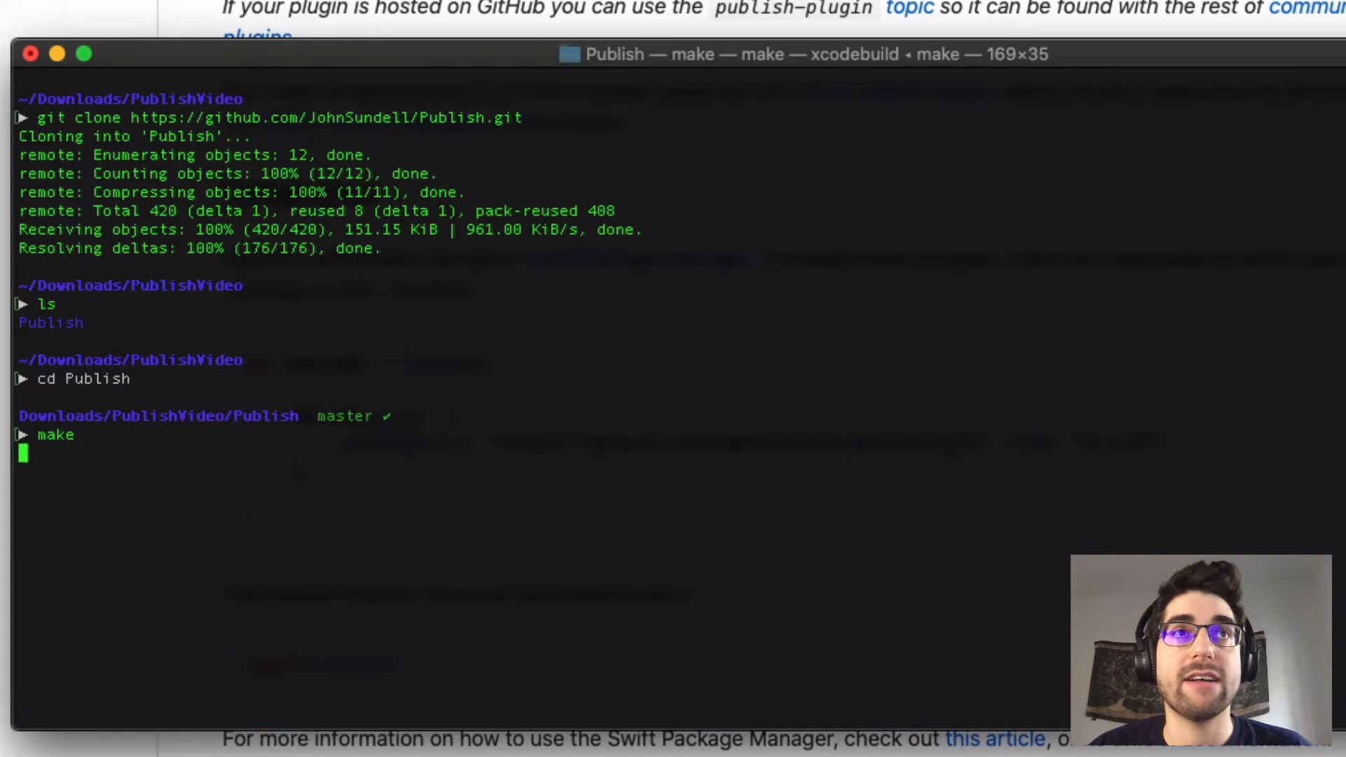
Step: Run the build and highlight the swift build -c release line while dependencies resolve
{"action": "key", "text": "Return"}
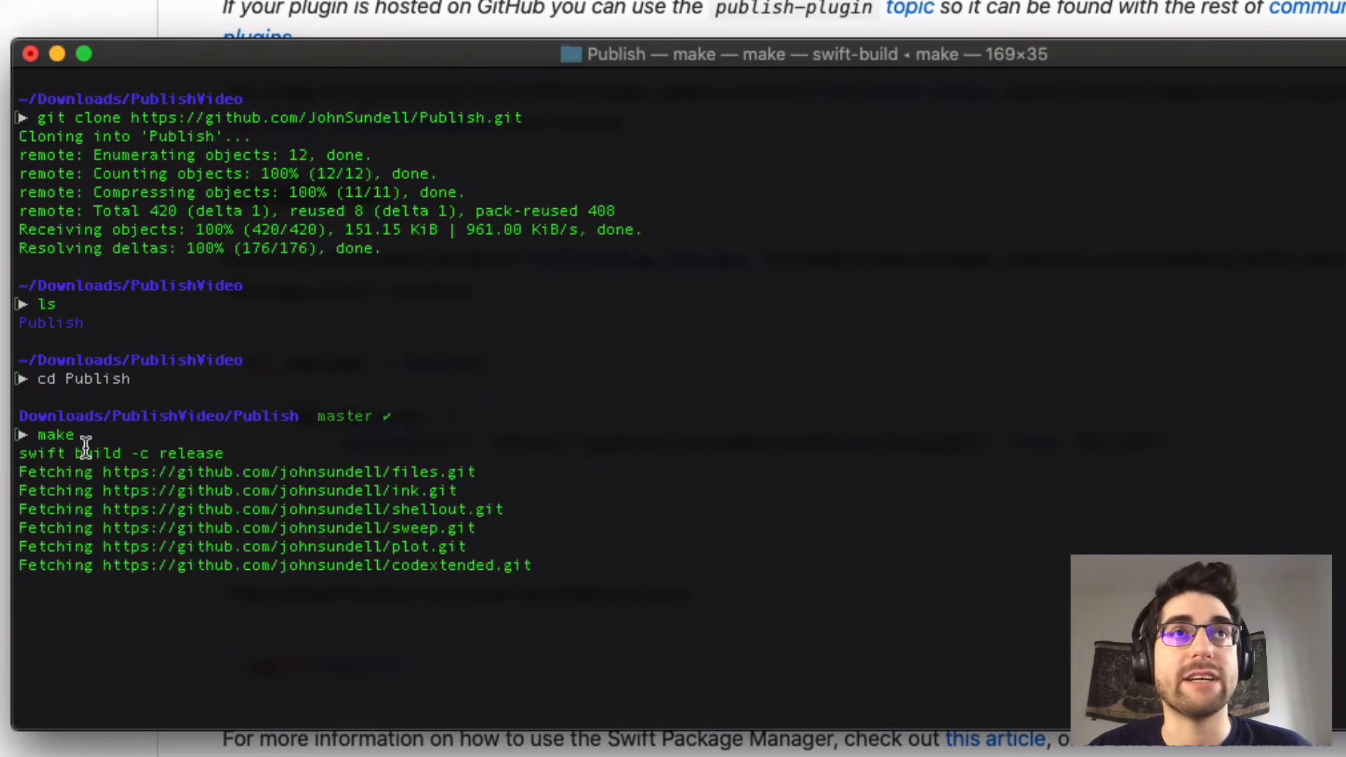
{"action": "triple_click", "coordinate": [121, 452]}
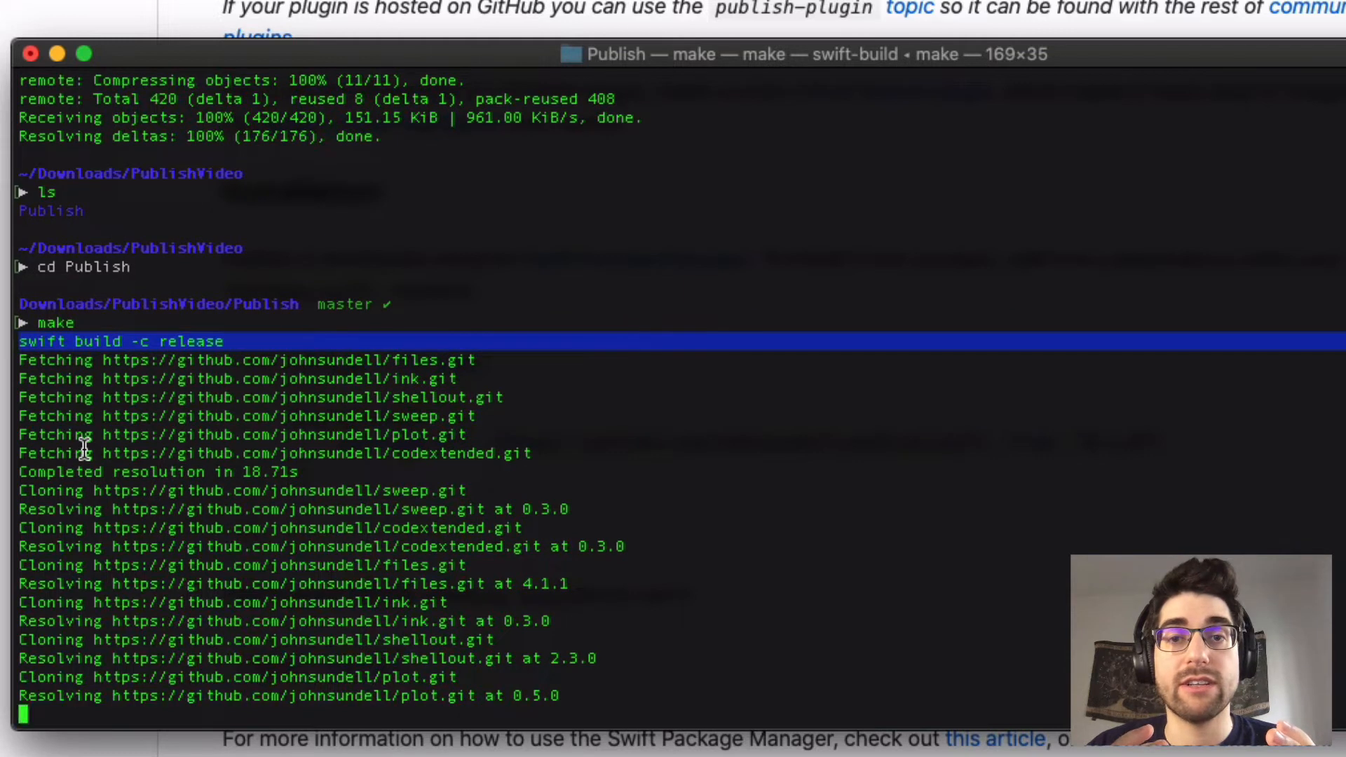
{"action": "mouse_move", "coordinate": [373, 549]}
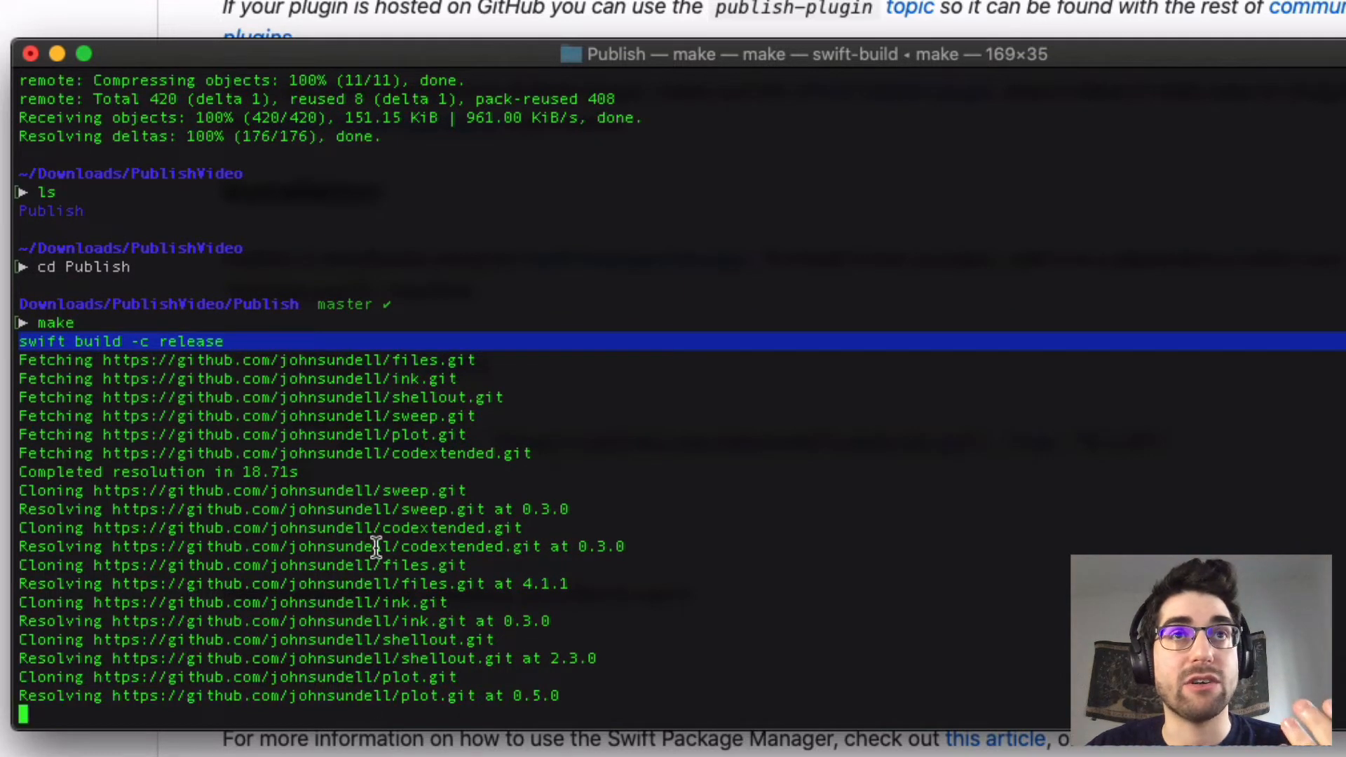
{"action": "mouse_move", "coordinate": [404, 607]}
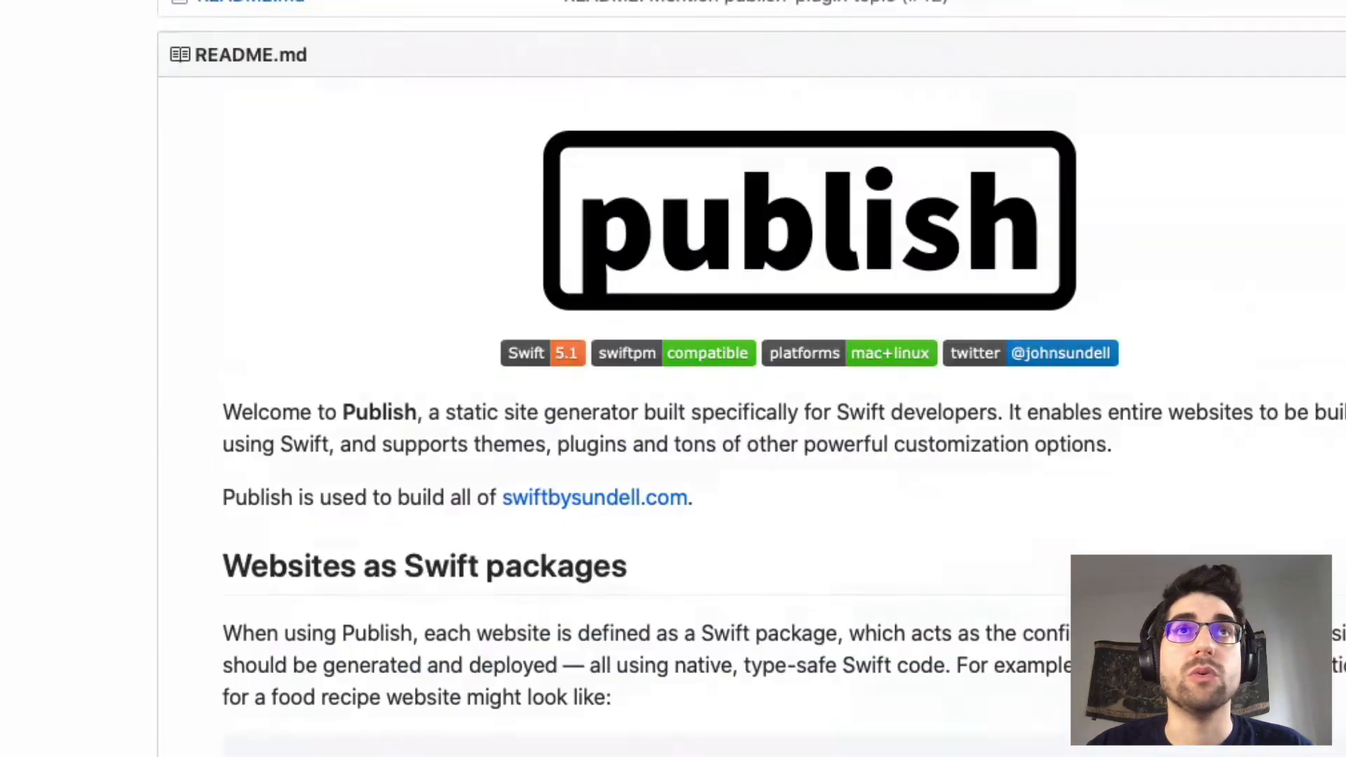
Step: Open the Makefile from the repository file list to see publish-cli installed to /usr/local/bin/publish
{"action": "scroll", "scroll_direction": "up", "scroll_amount": 3}
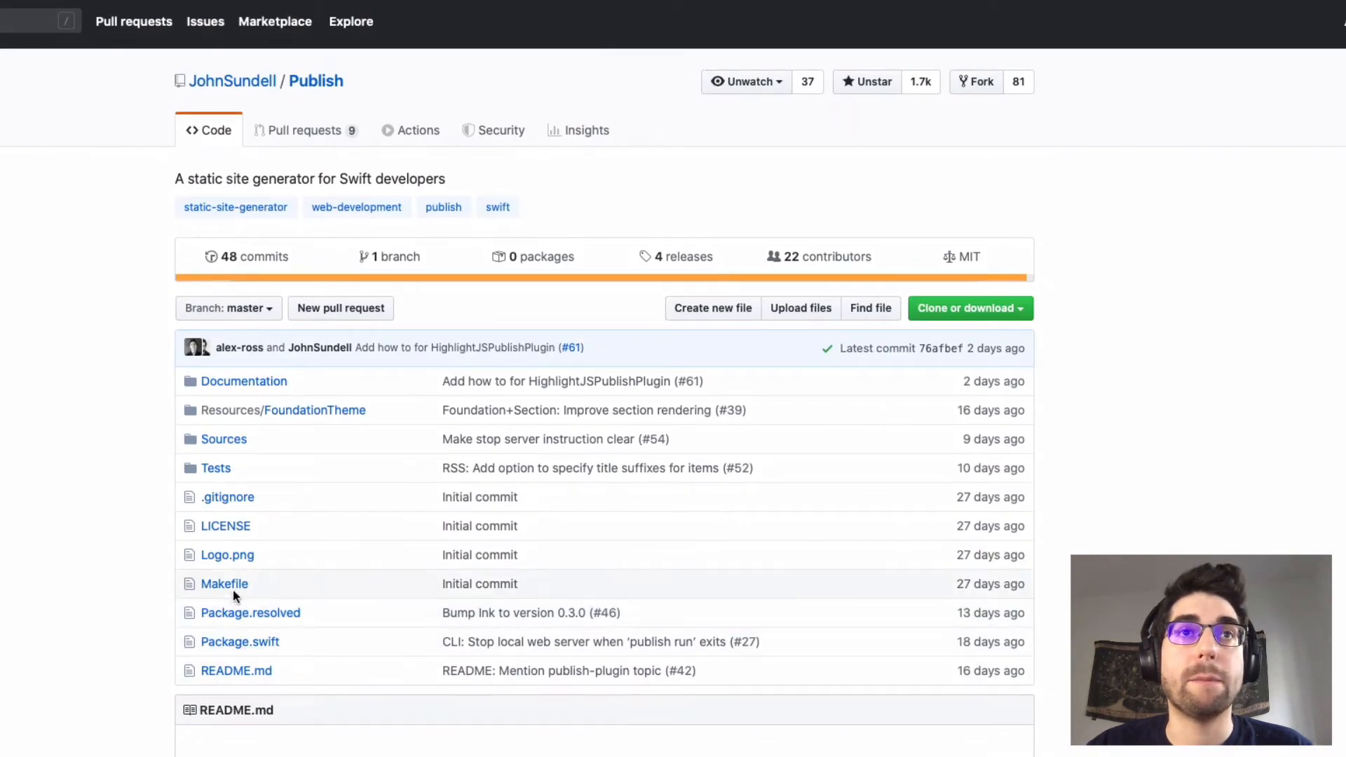
{"action": "left_click", "coordinate": [224, 584]}
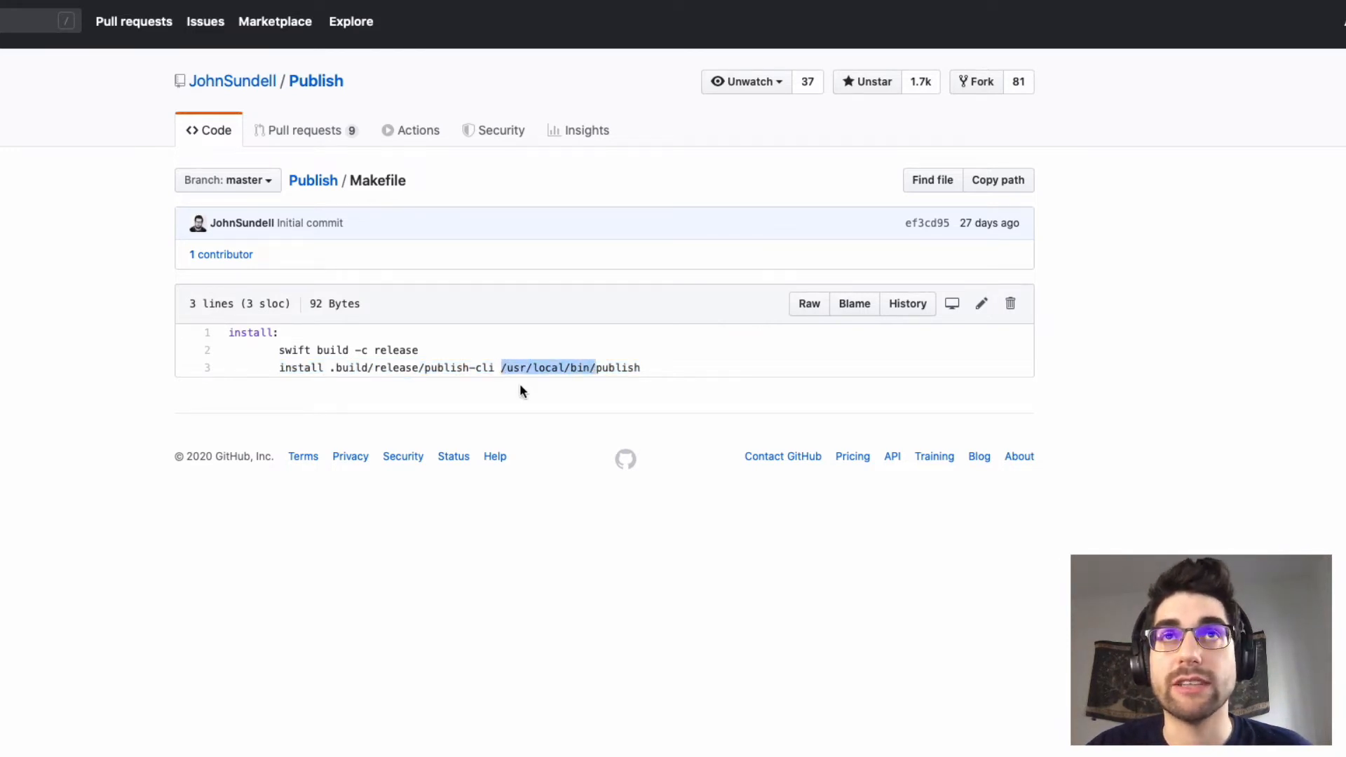
{"action": "mouse_move", "coordinate": [540, 395]}
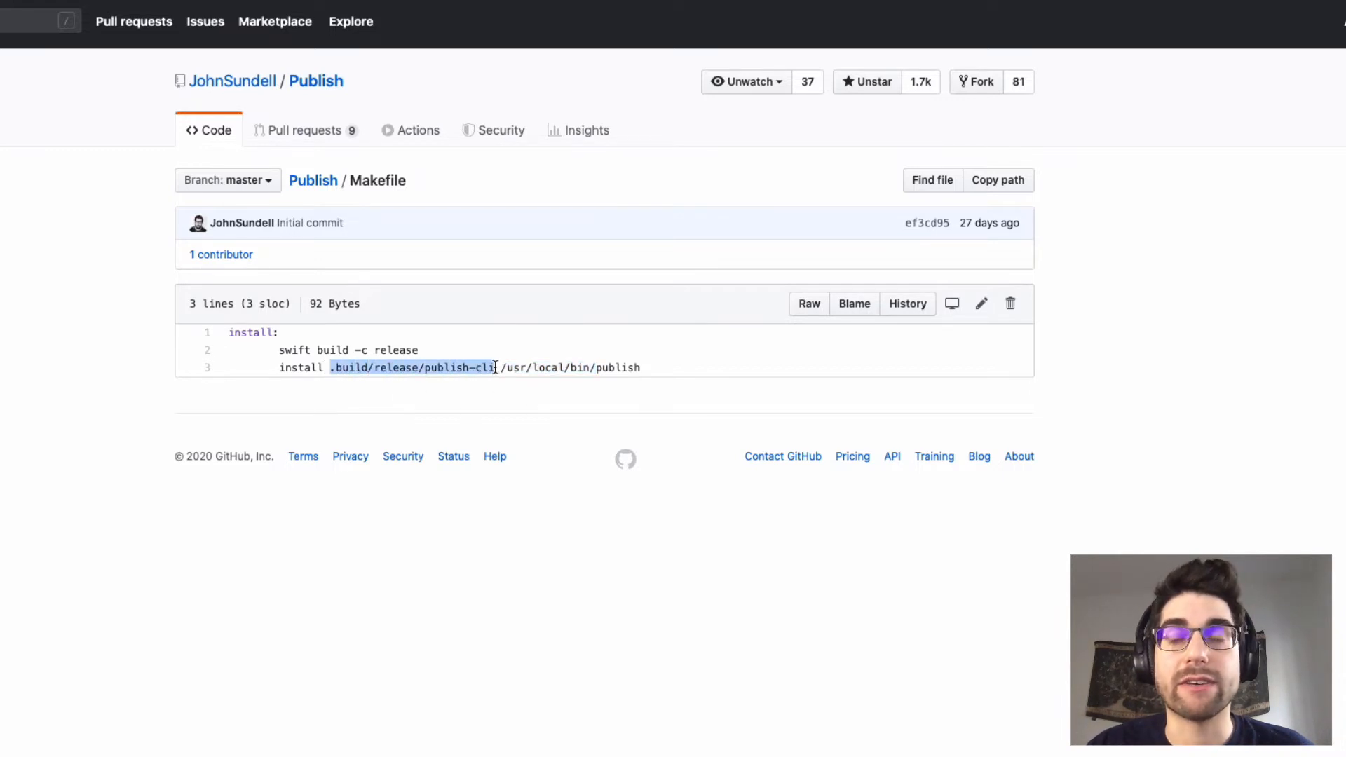
{"action": "mouse_move", "coordinate": [496, 373]}
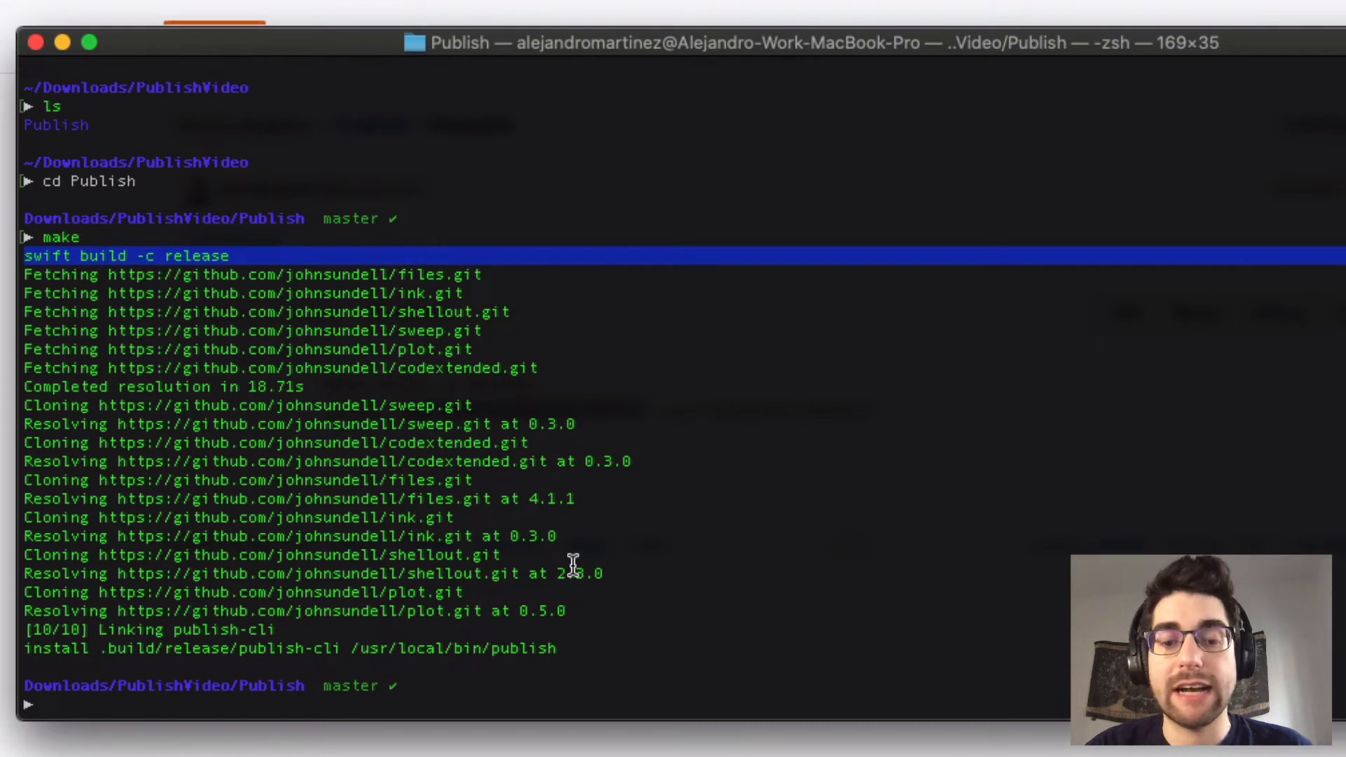
Step: Reload the shell, return to PublishVideo and print the publish command line help
{"action": "type", "text": "cd"}
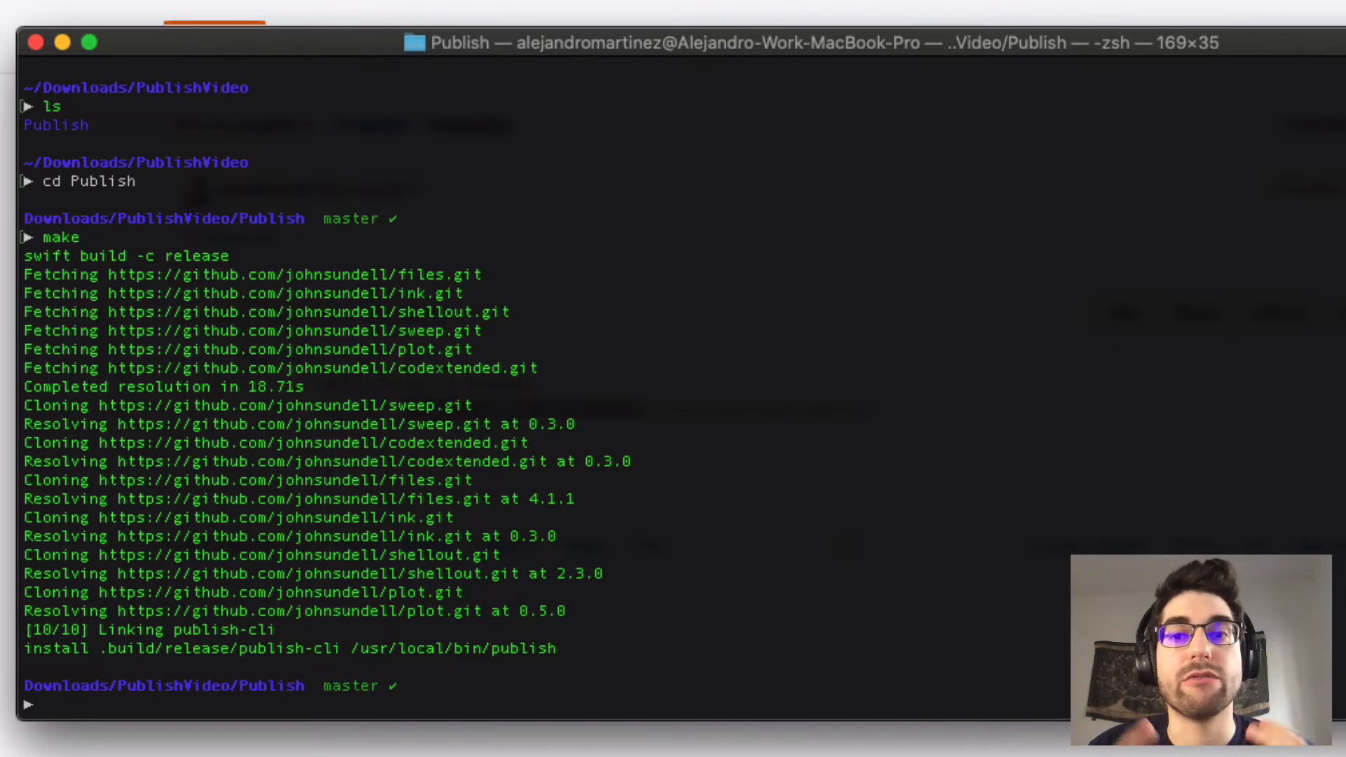
{"action": "type", "text": "re"}
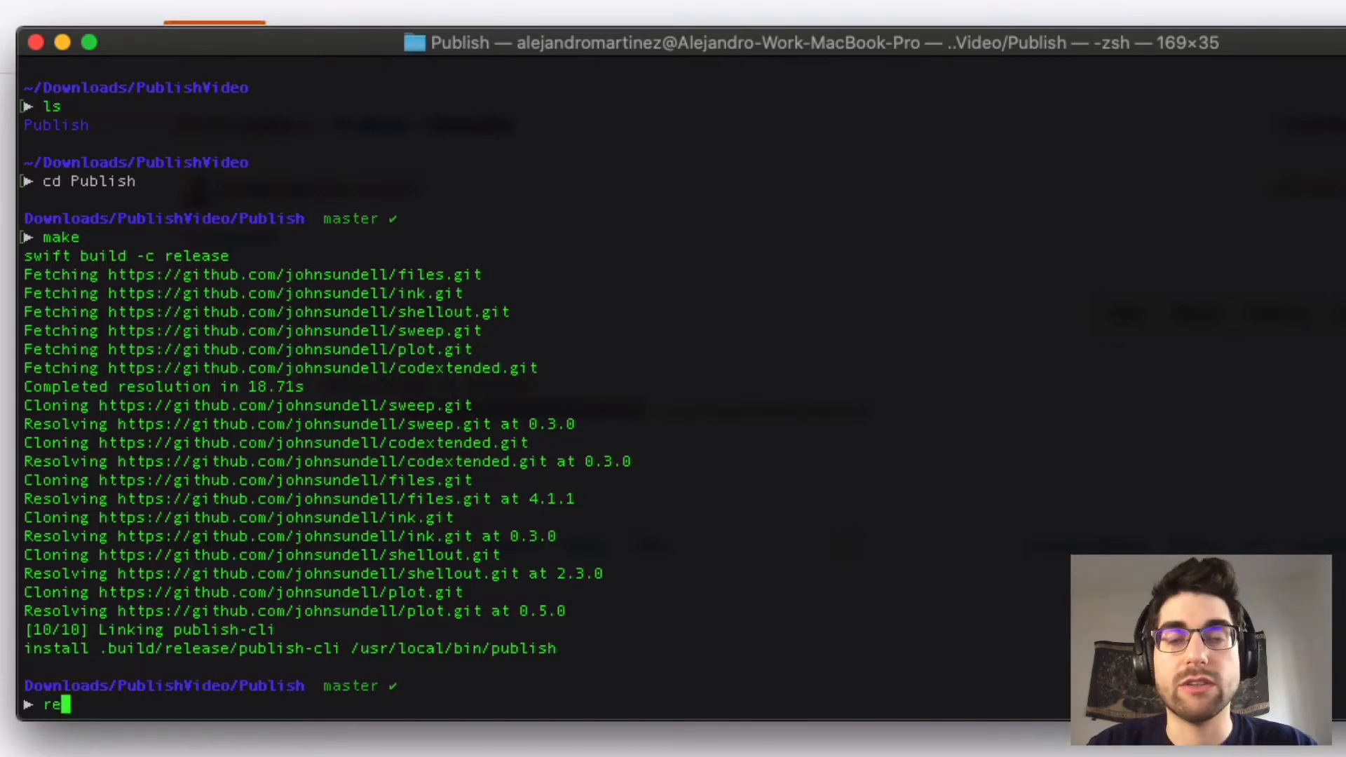
{"action": "type", "text": "load"}
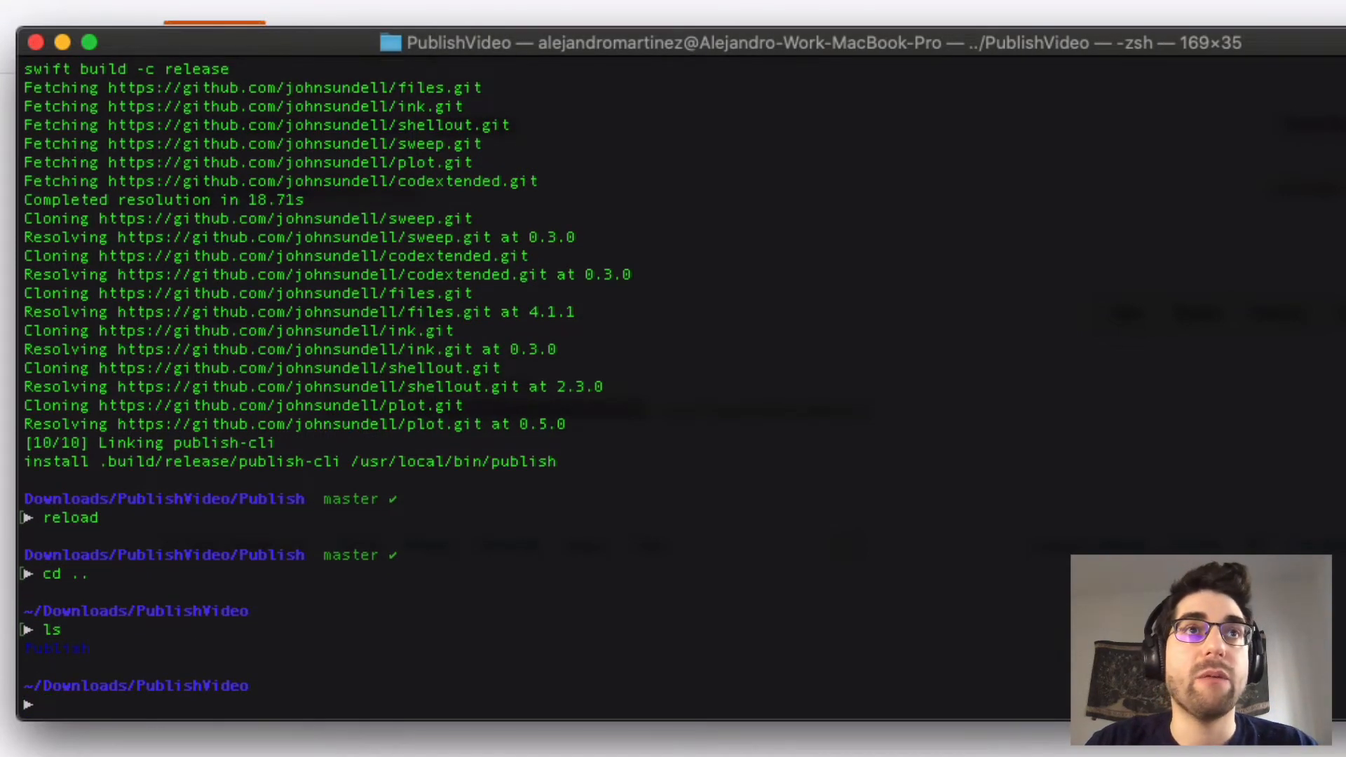
{"action": "type", "text": "publish"}
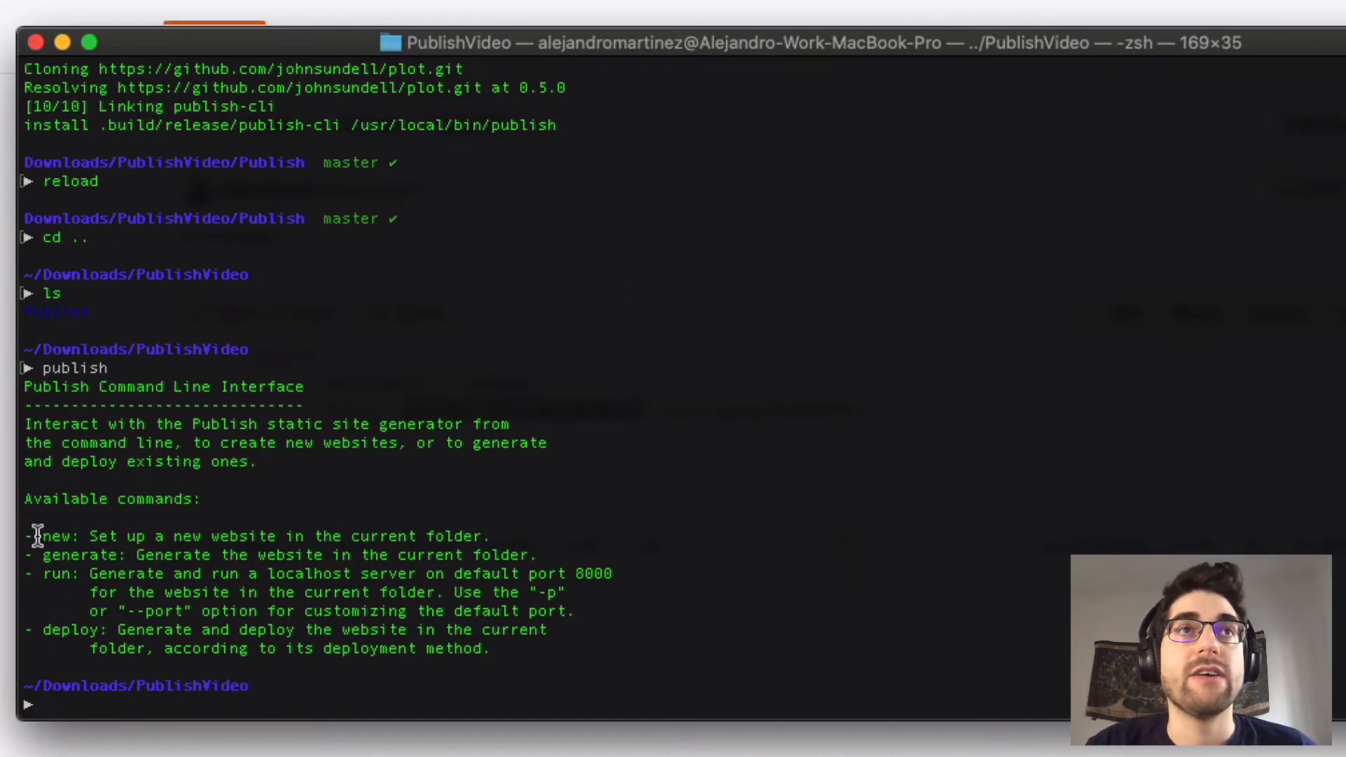
Step: Create an Example folder with mkdir inside PublishVideo and move into it
{"action": "type", "text": "publish new"}
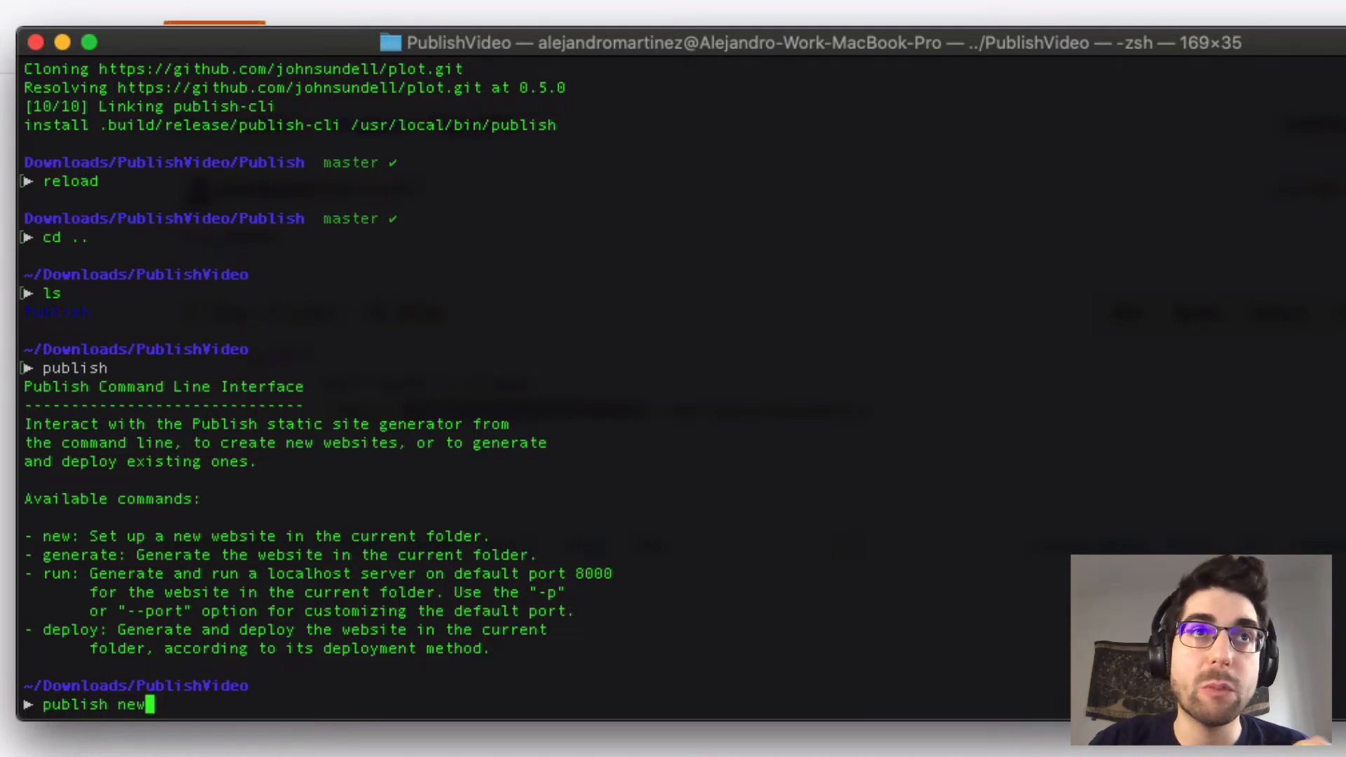
{"action": "type", "text": "mkdir"}
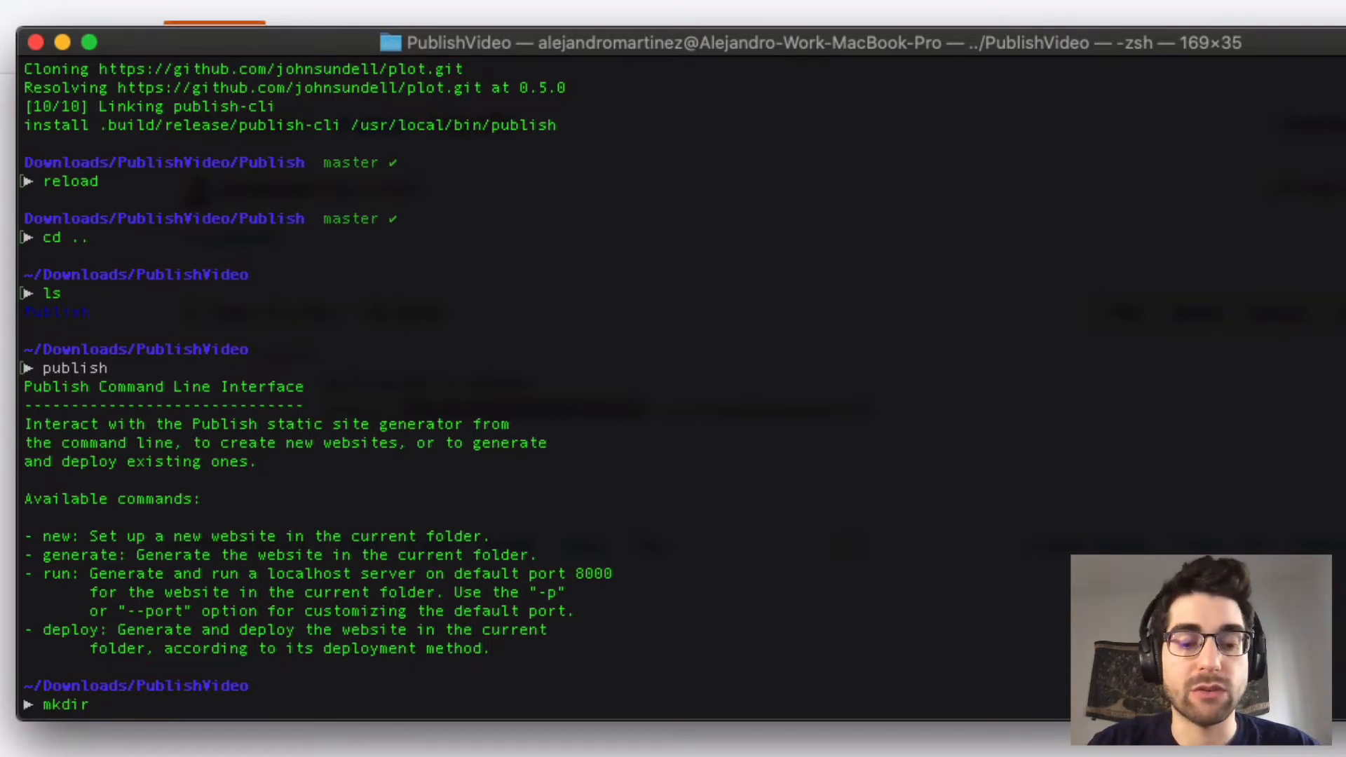
{"action": "type", "text": "Example"}
{"action": "type", "text": "pub"}
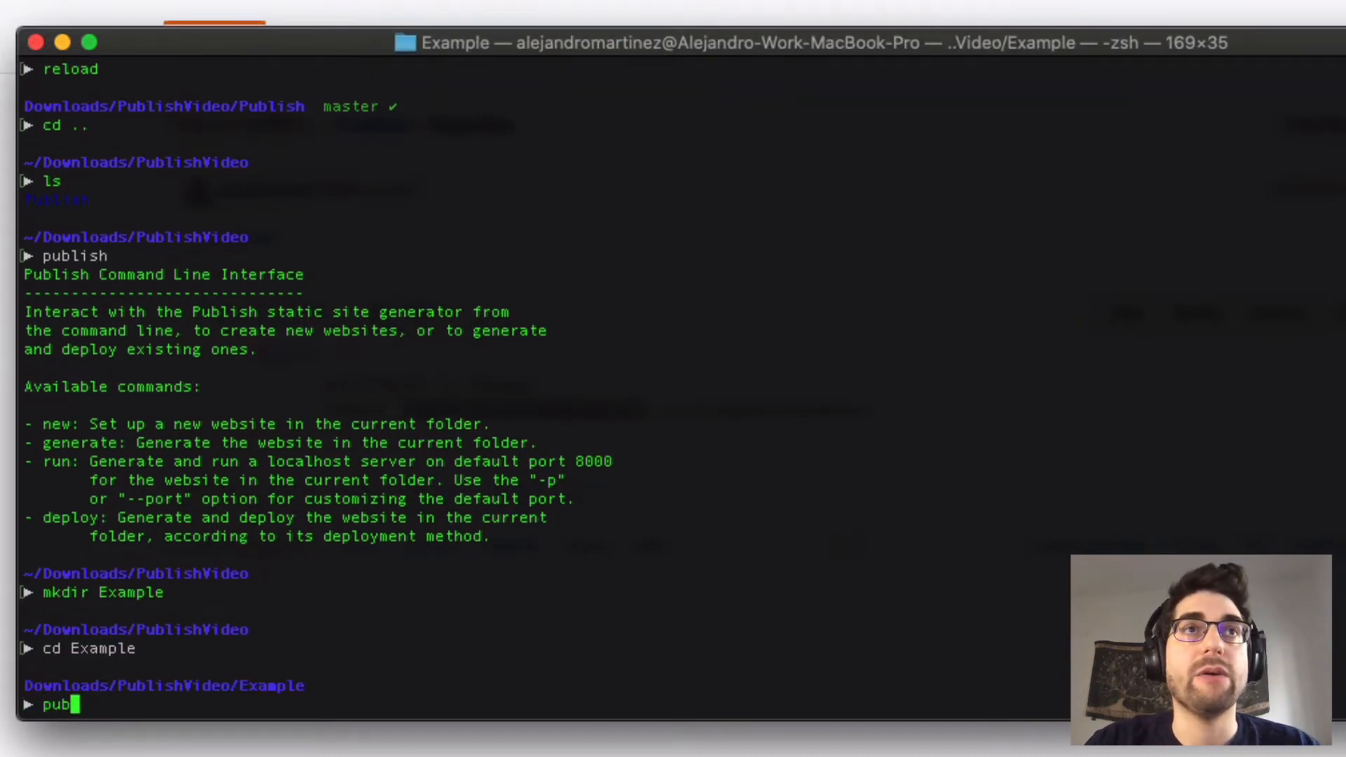
Step: Run ../Publish/.build/release/publish-cli new to generate the Example site, then open the folder in Finder
{"action": "type", "text": "lish new"}
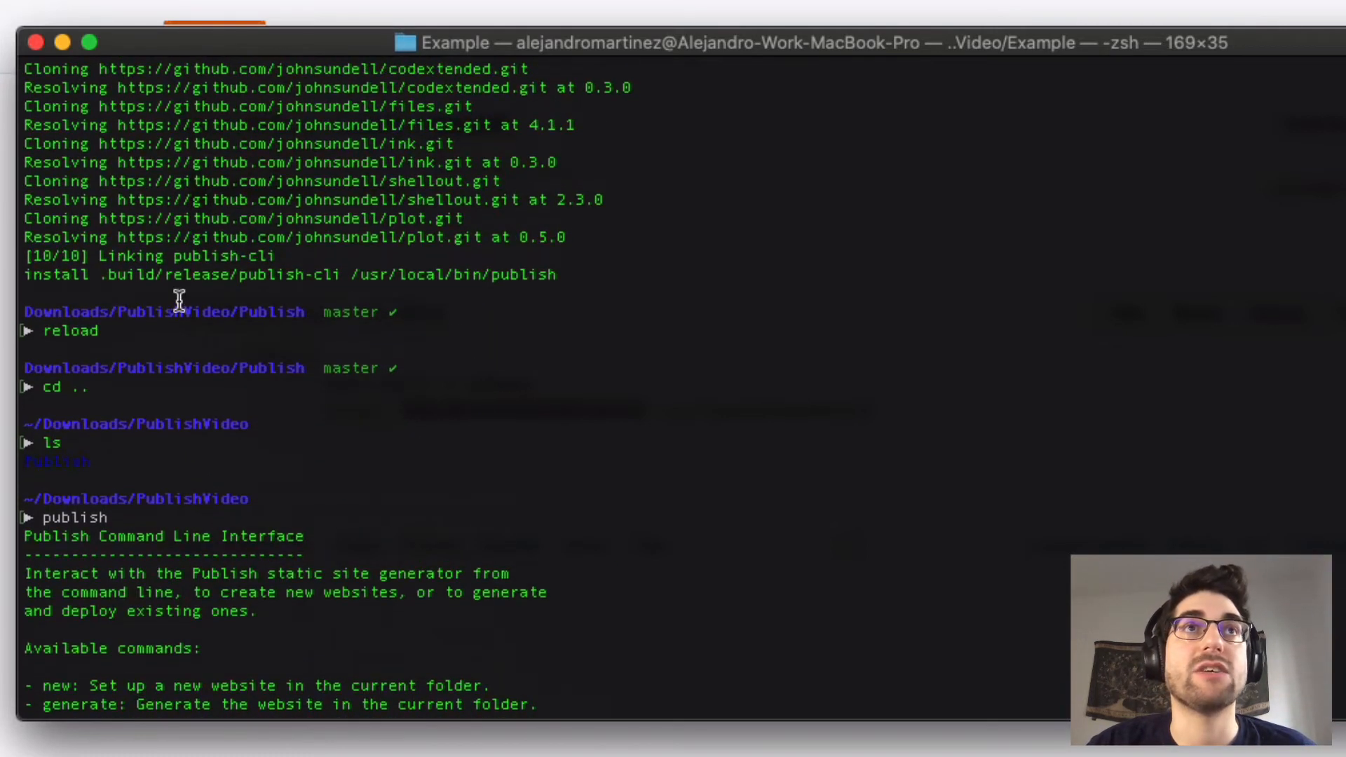
{"action": "left_click_drag", "start_coordinate": [100, 275], "coordinate": [307, 275]}
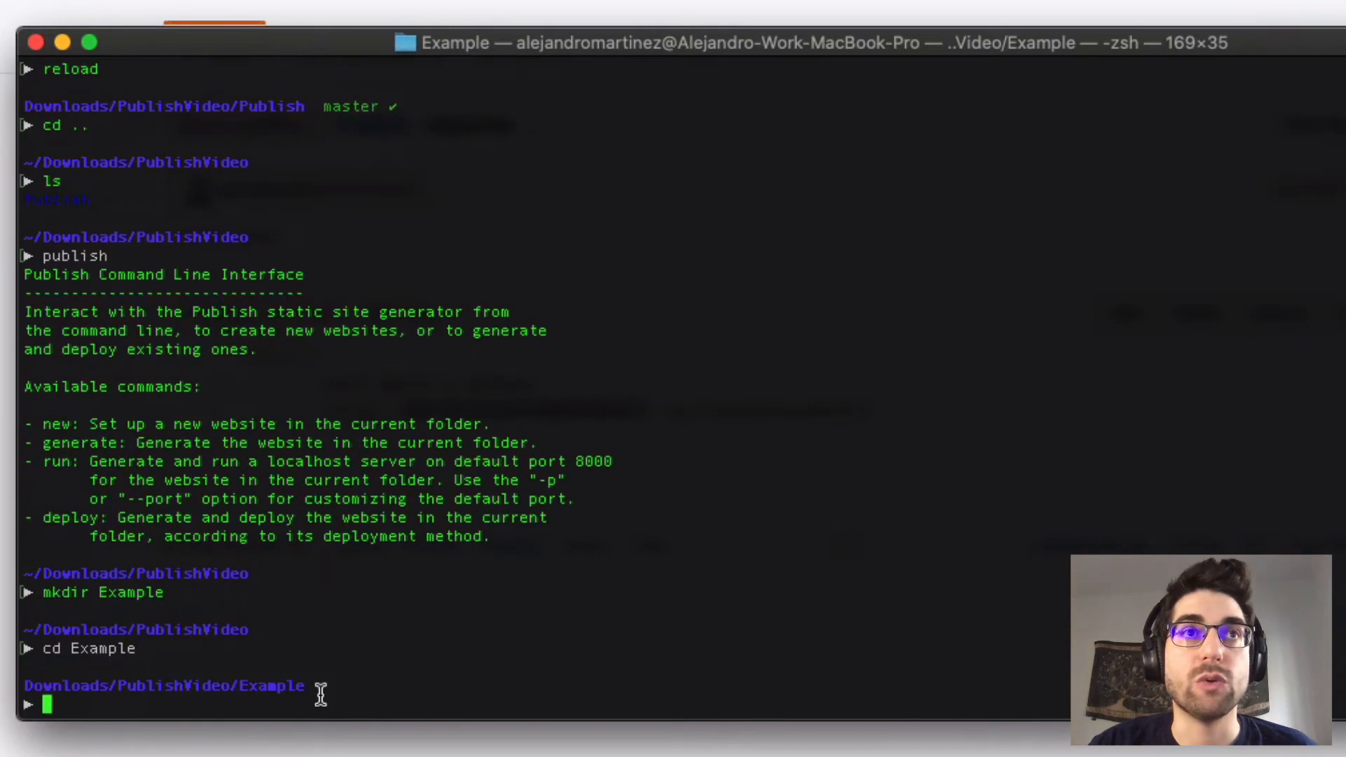
{"action": "type", "text": "../"}
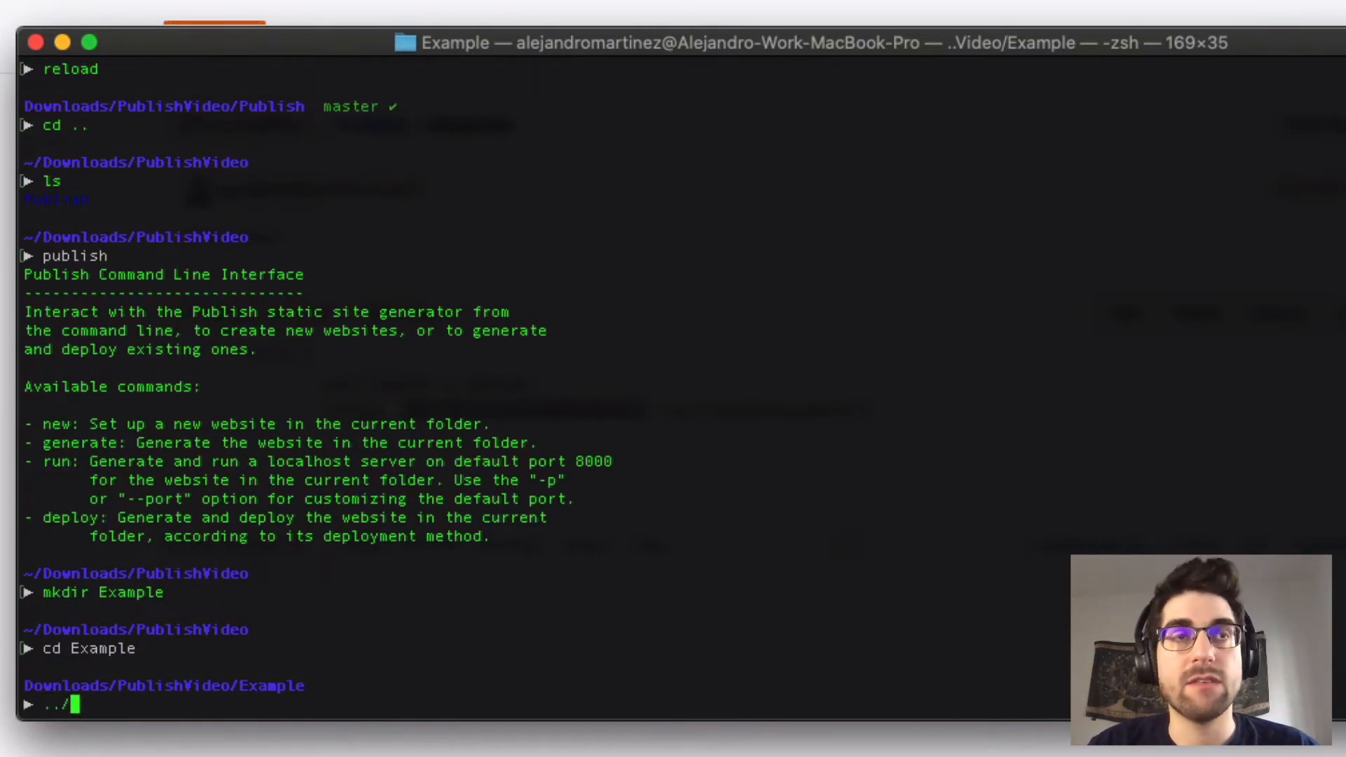
{"action": "type", "text": "Publish/.build/release/pu"}
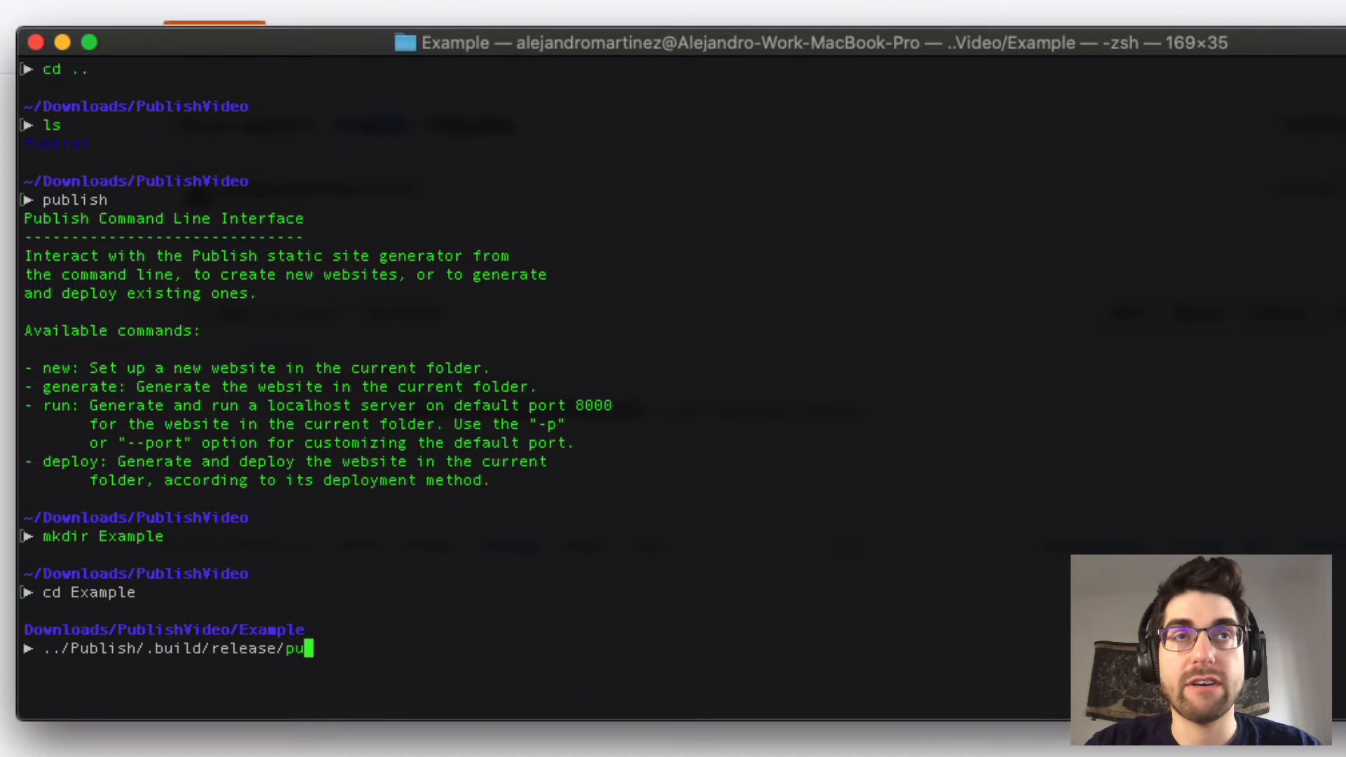
{"action": "key", "text": "Tab"}
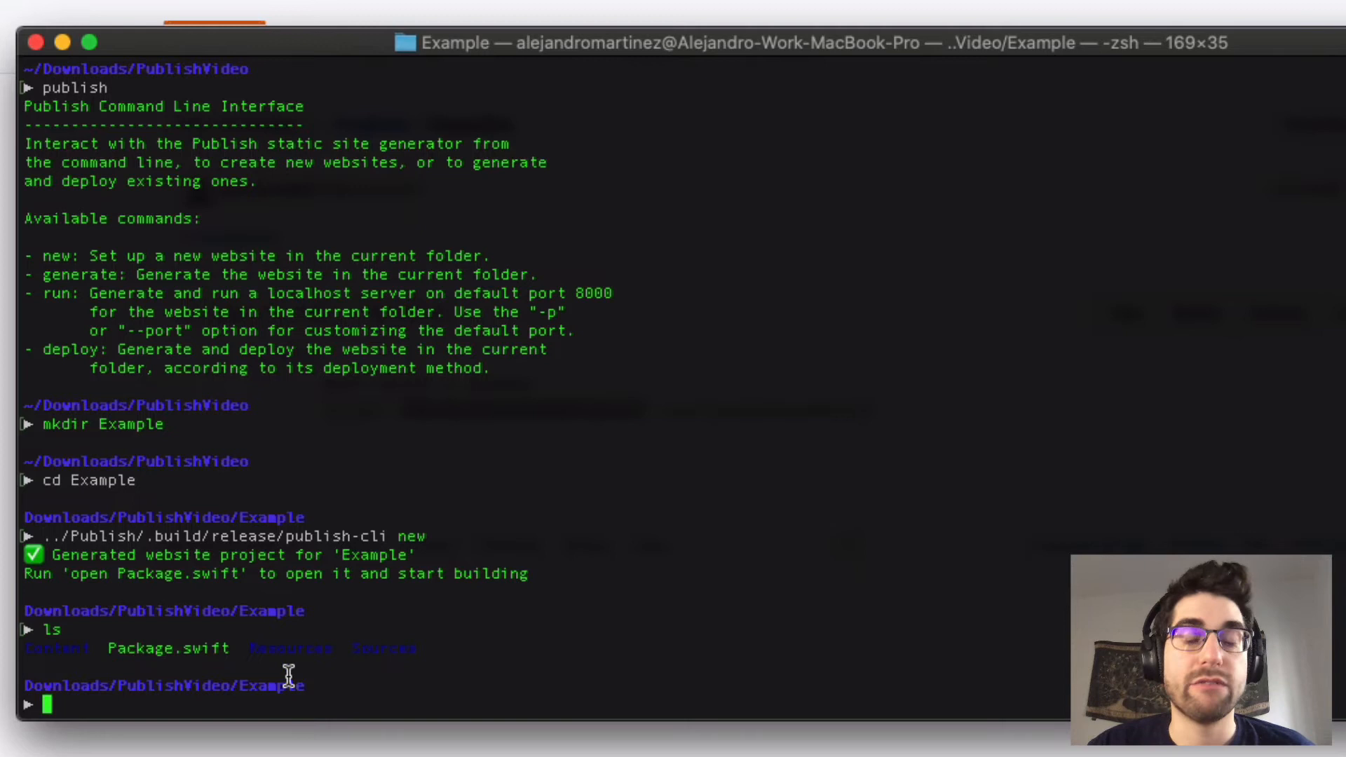
{"action": "type", "text": "open ."}
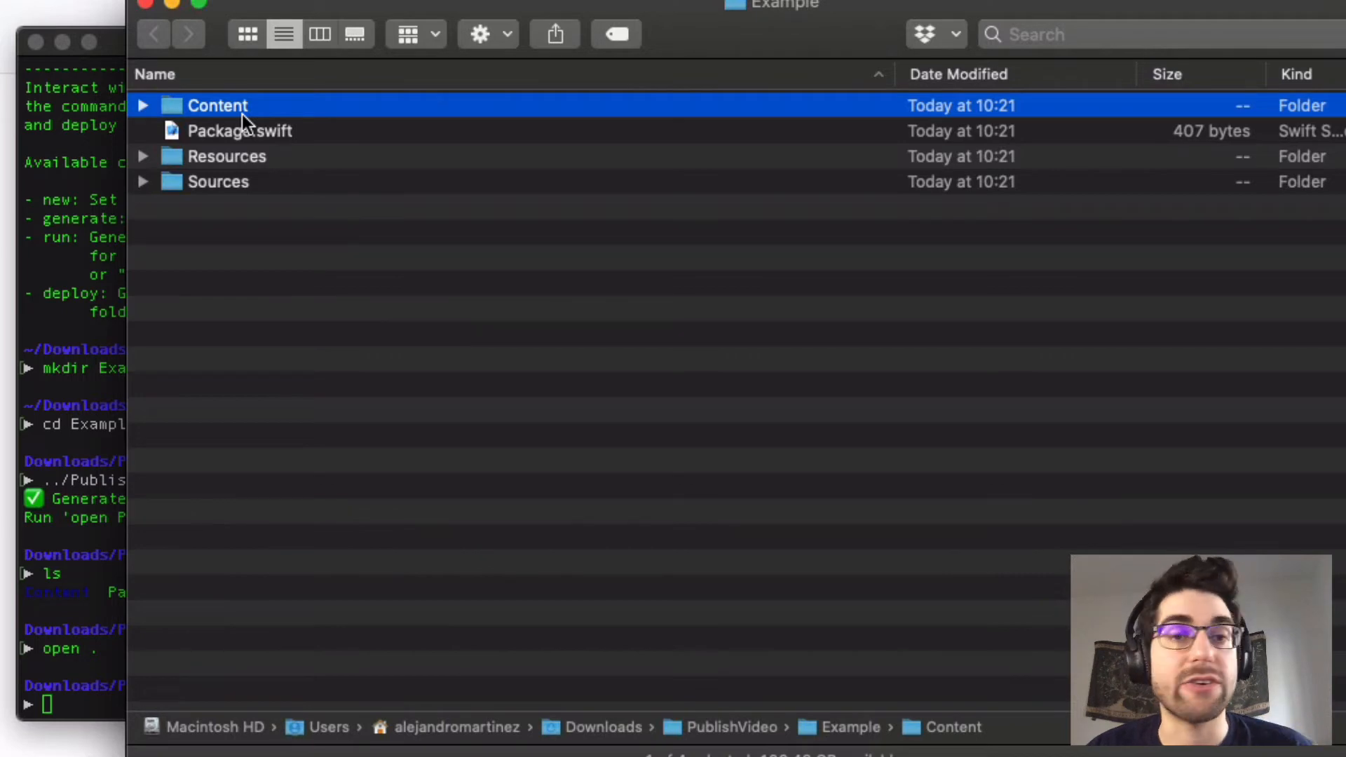
Step: Expand Content, Sources and Example to reveal posts and main.swift, then select Package.swift
{"action": "left_click", "coordinate": [143, 105]}
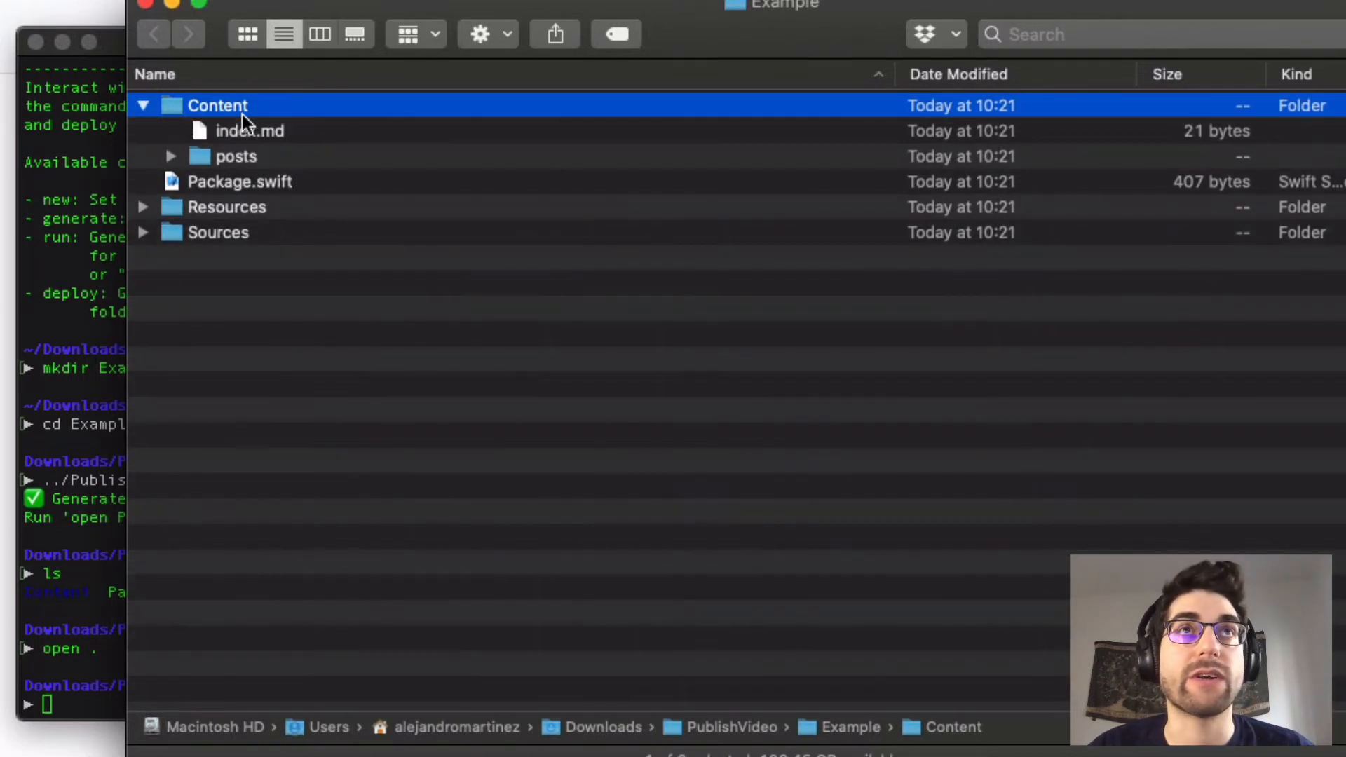
{"action": "left_click", "coordinate": [235, 156]}
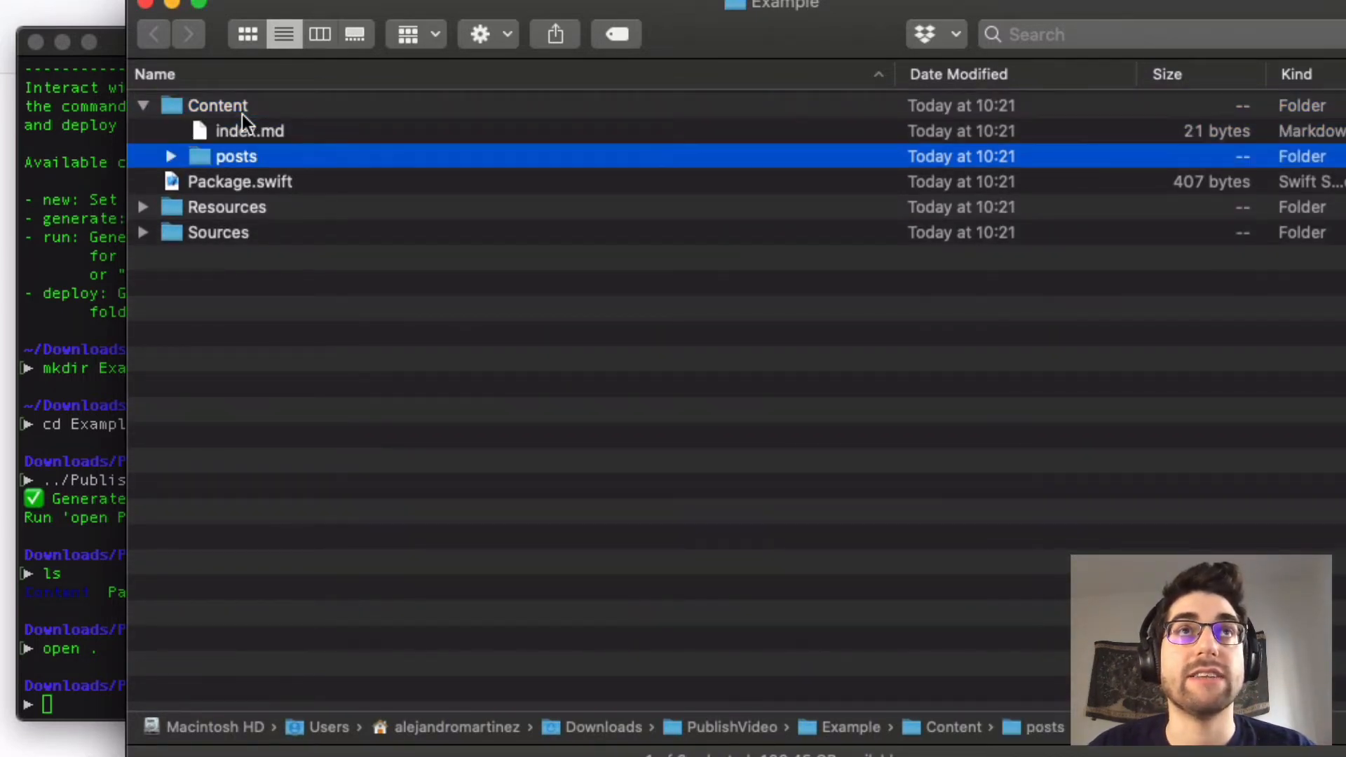
{"action": "left_click", "coordinate": [169, 156]}
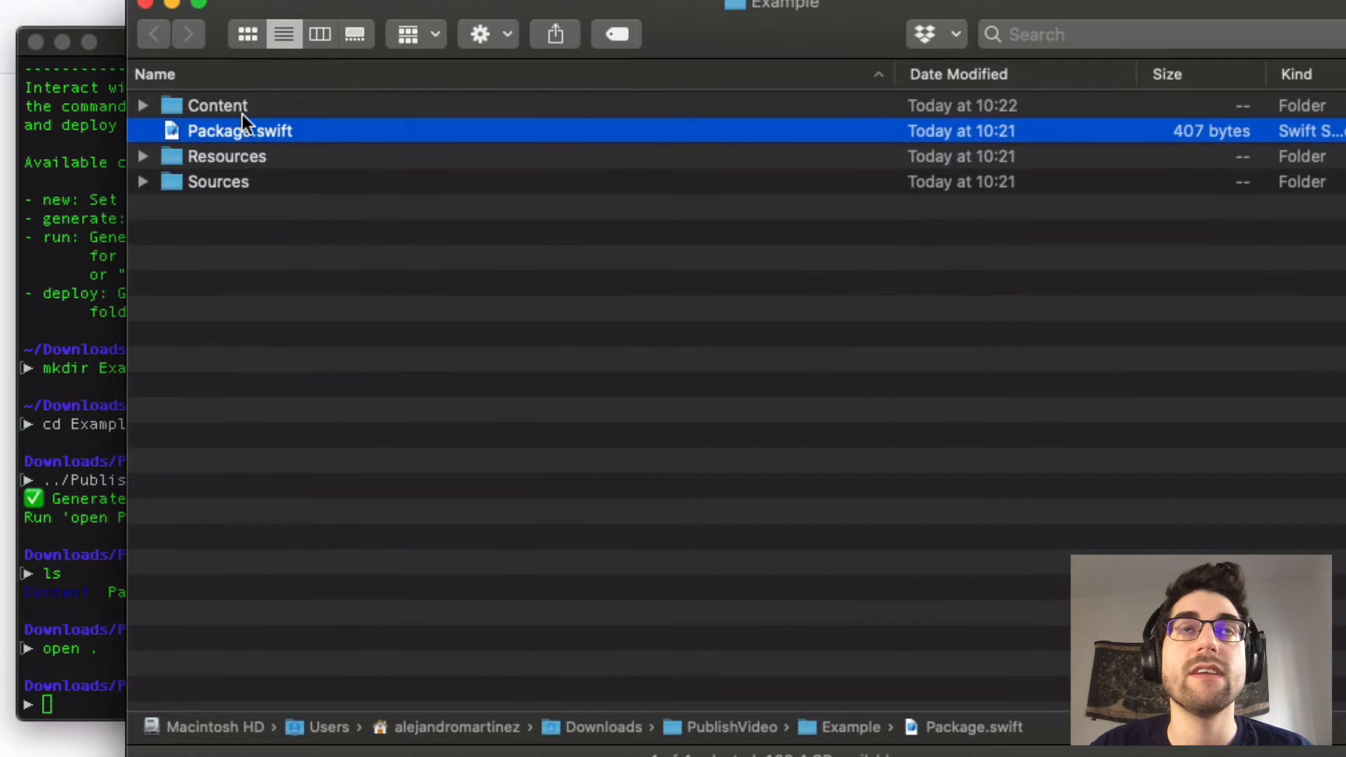
{"action": "left_click", "coordinate": [227, 156]}
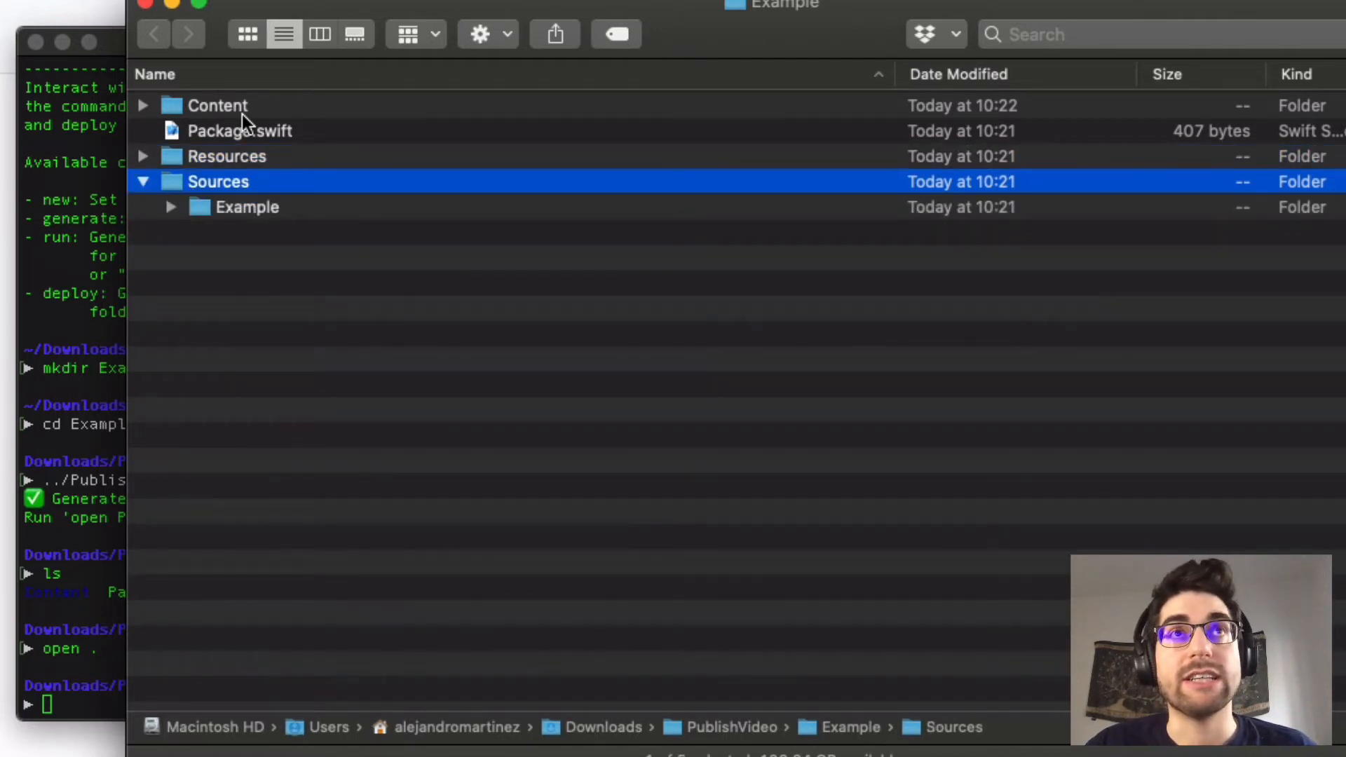
{"action": "left_click", "coordinate": [171, 207]}
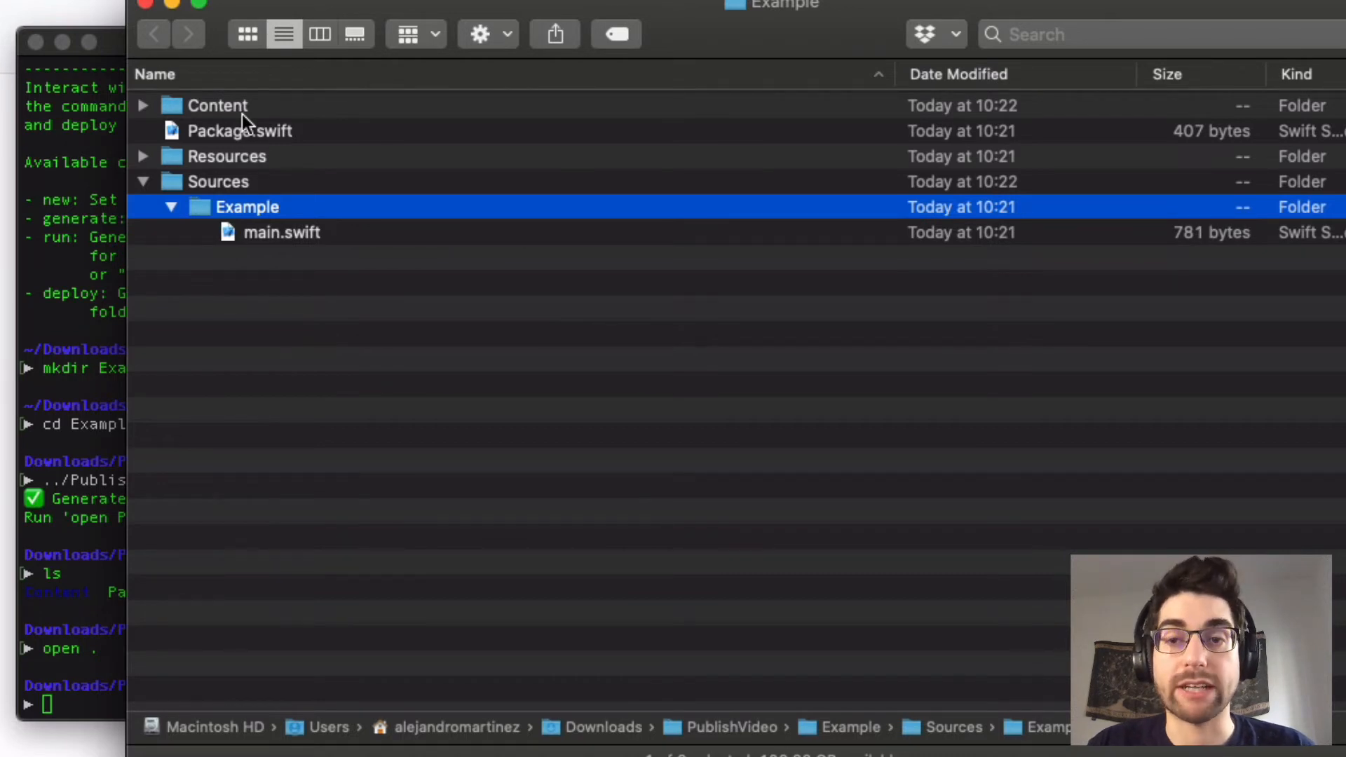
{"action": "left_click", "coordinate": [240, 130]}
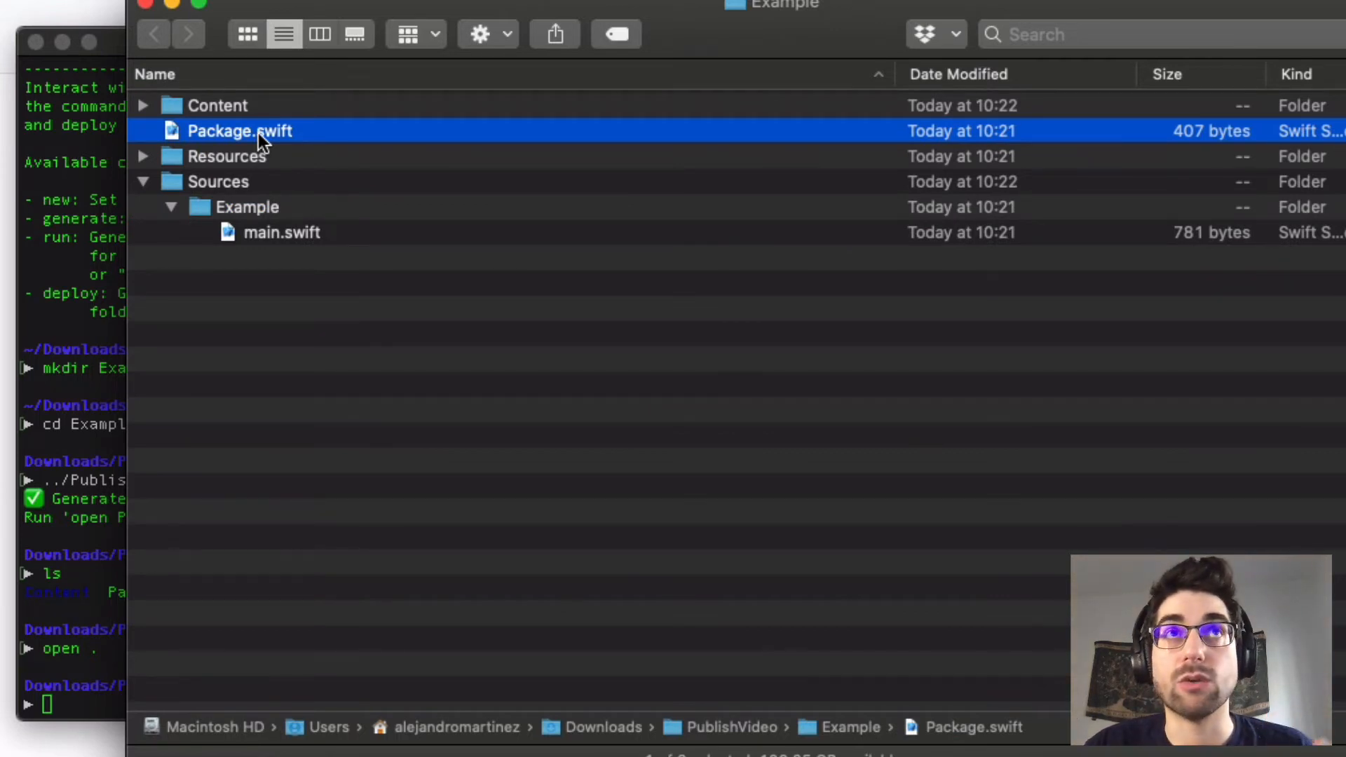
Step: Open Package.swift in Xcode so the Example package resolves Publish and its dependencies
{"action": "double_click", "coordinate": [238, 131]}
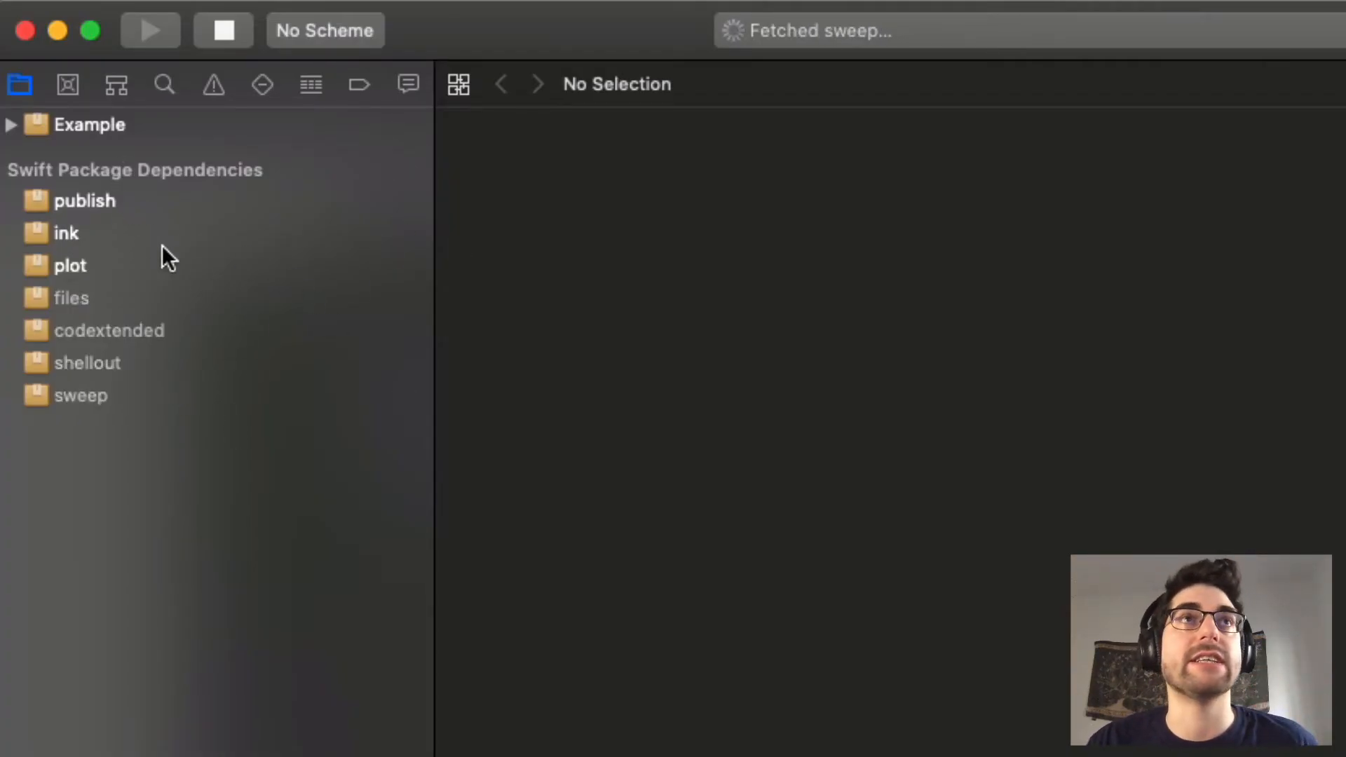
{"action": "mouse_move", "coordinate": [150, 244]}
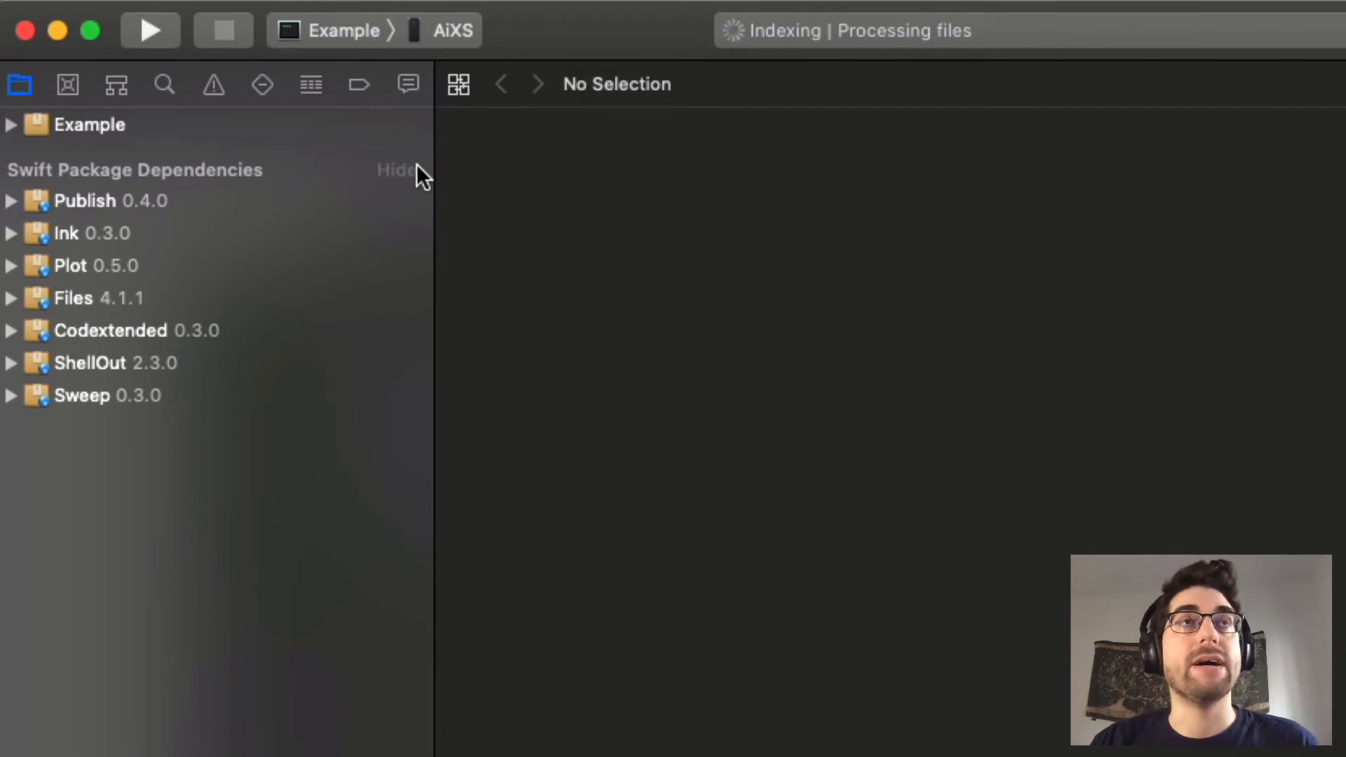
Step: Edit Package.swift to add a .package(path:) dependency on the local Publish folder
{"action": "left_click", "coordinate": [12, 125]}
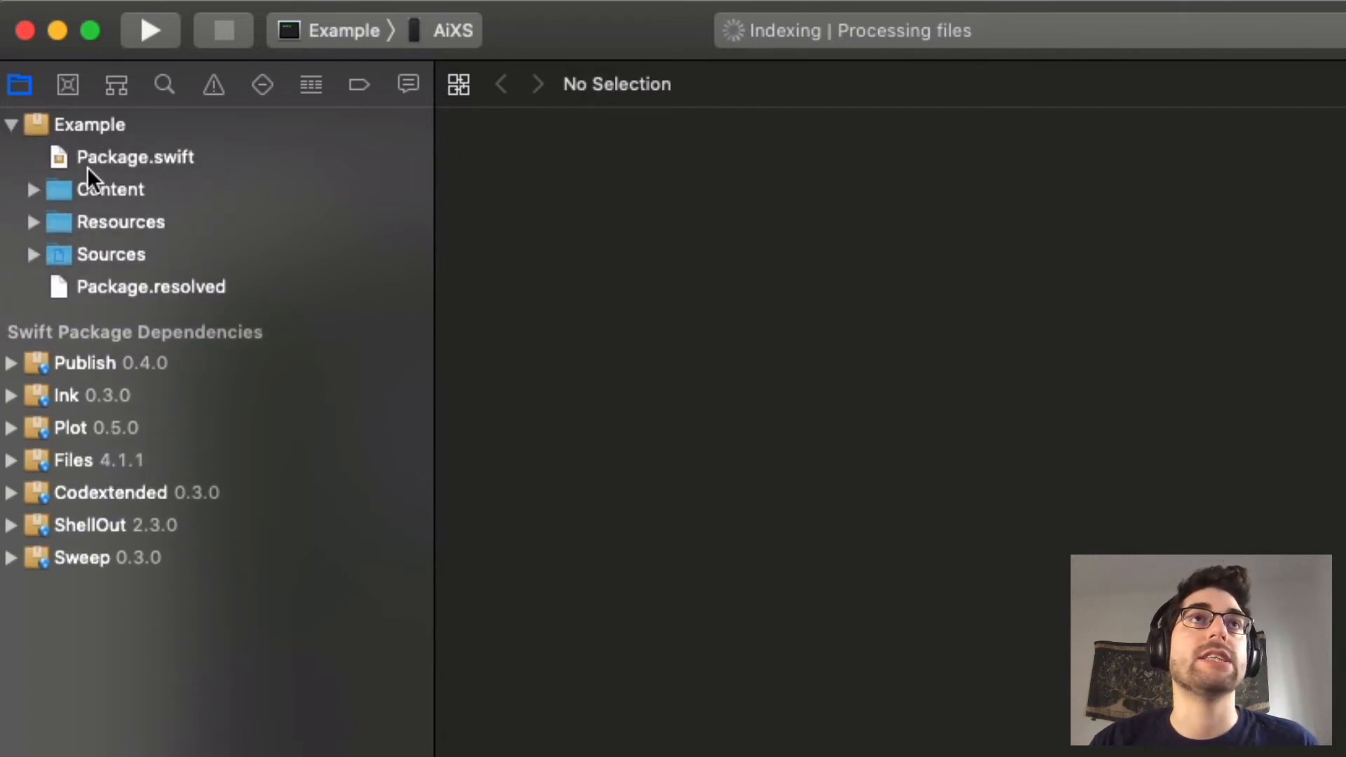
{"action": "left_click", "coordinate": [134, 157]}
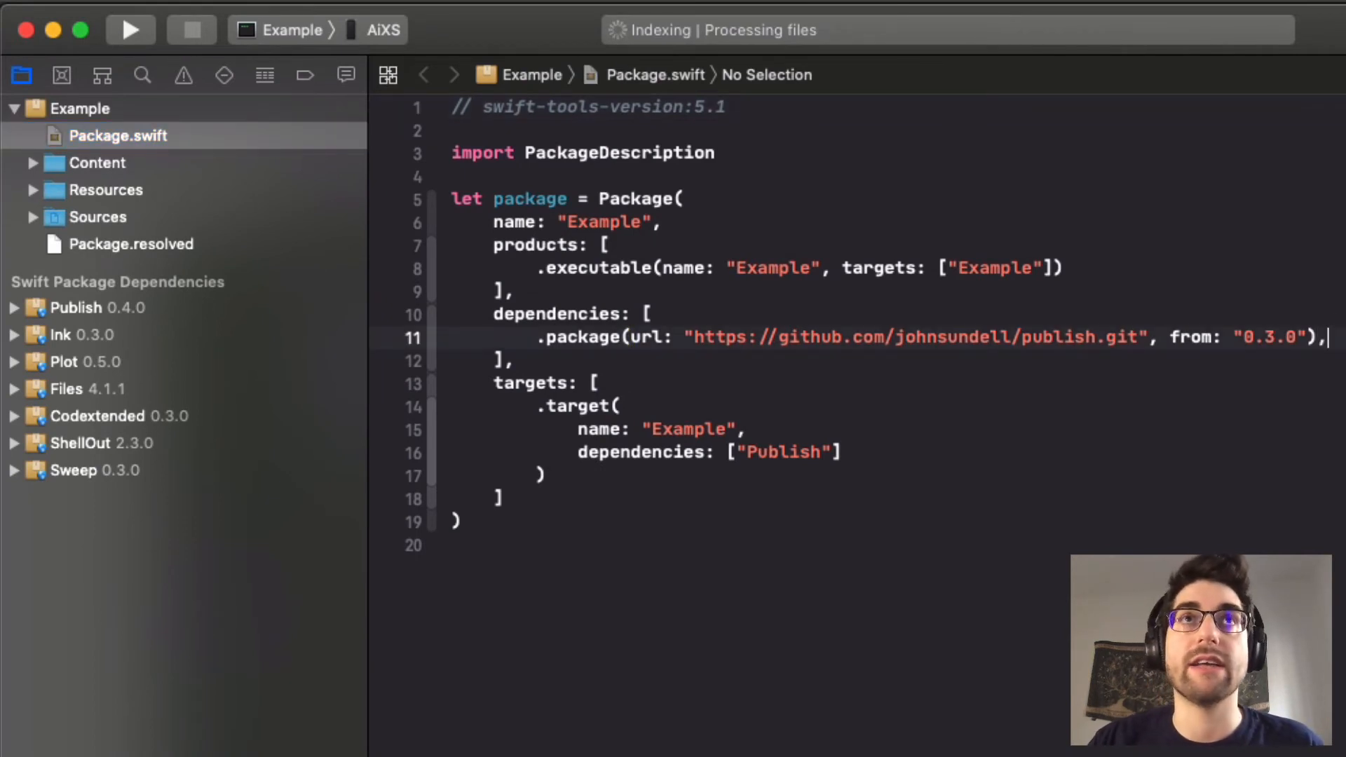
{"action": "type", "text": ".package(path: String"}
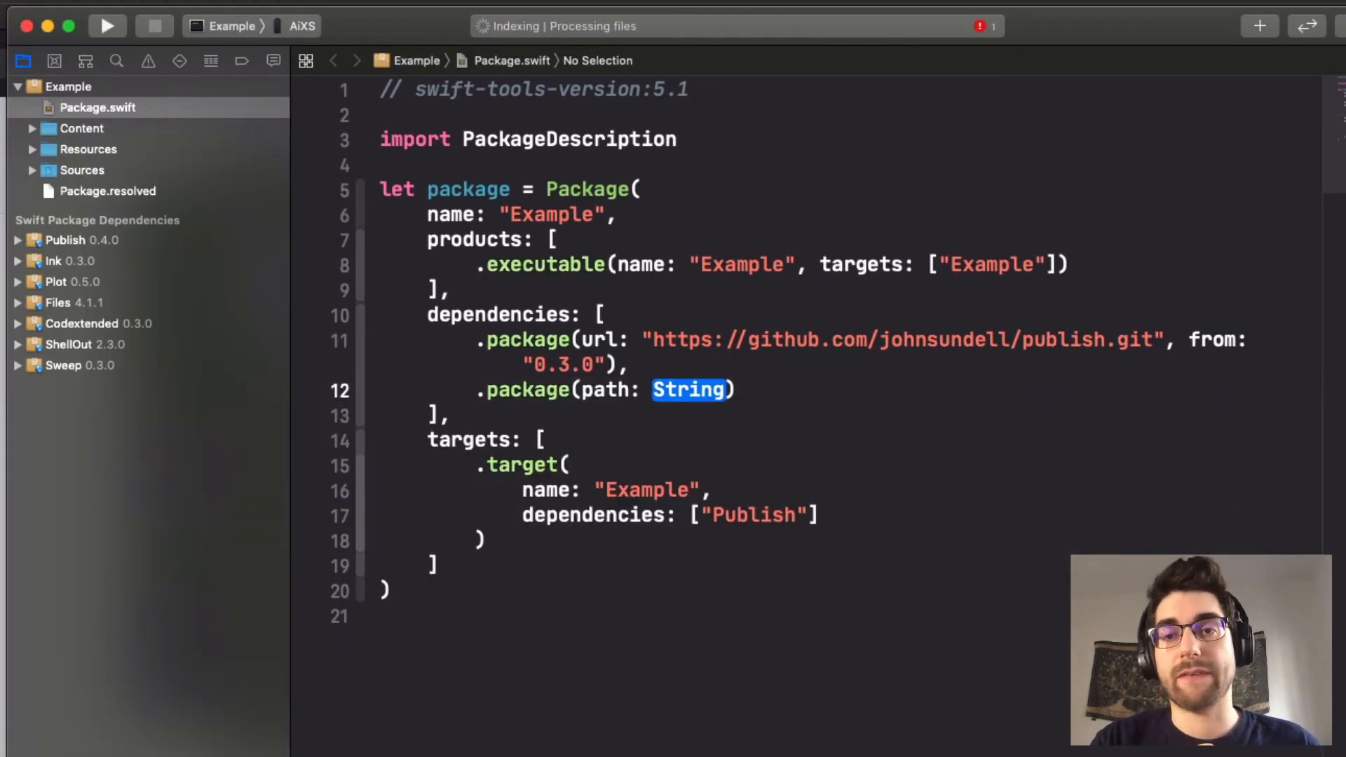
{"action": "mouse_move", "coordinate": [1243, 504]}
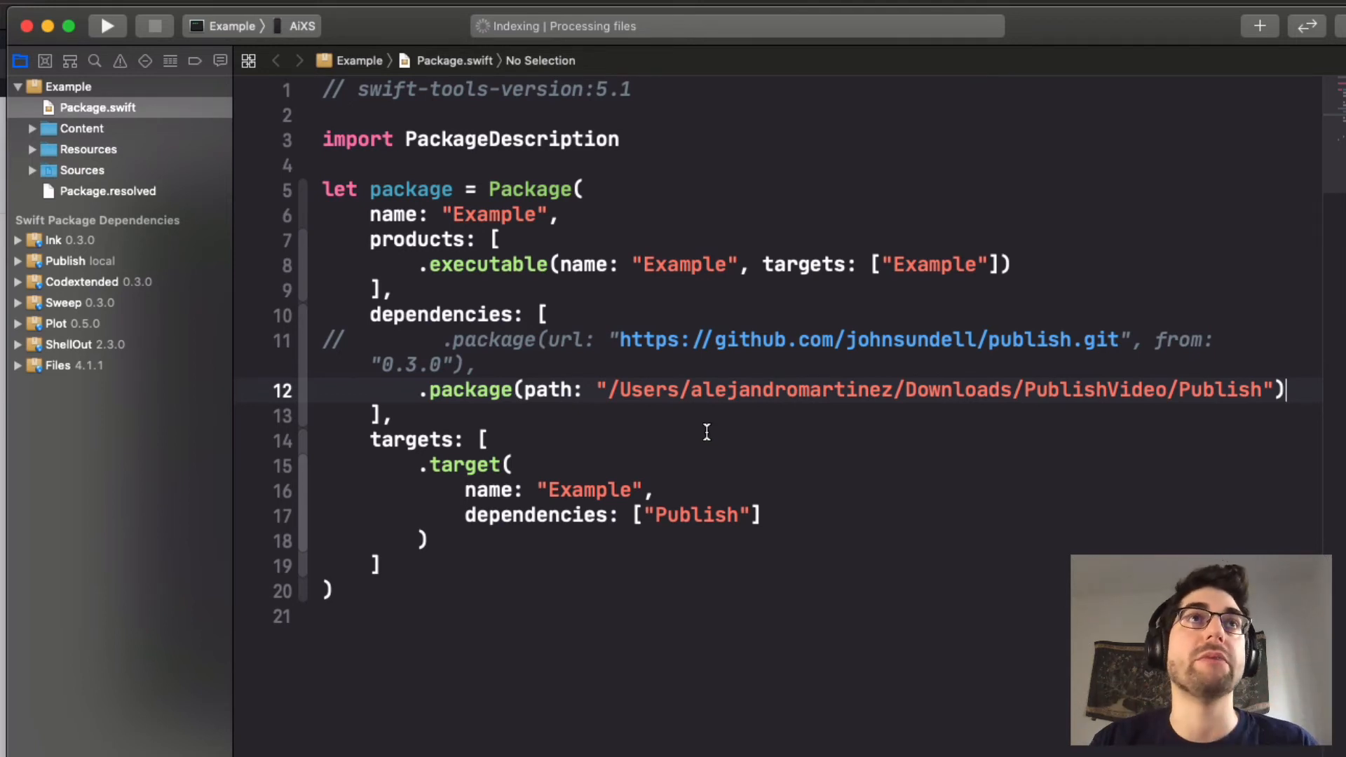
{"action": "mouse_move", "coordinate": [227, 433]}
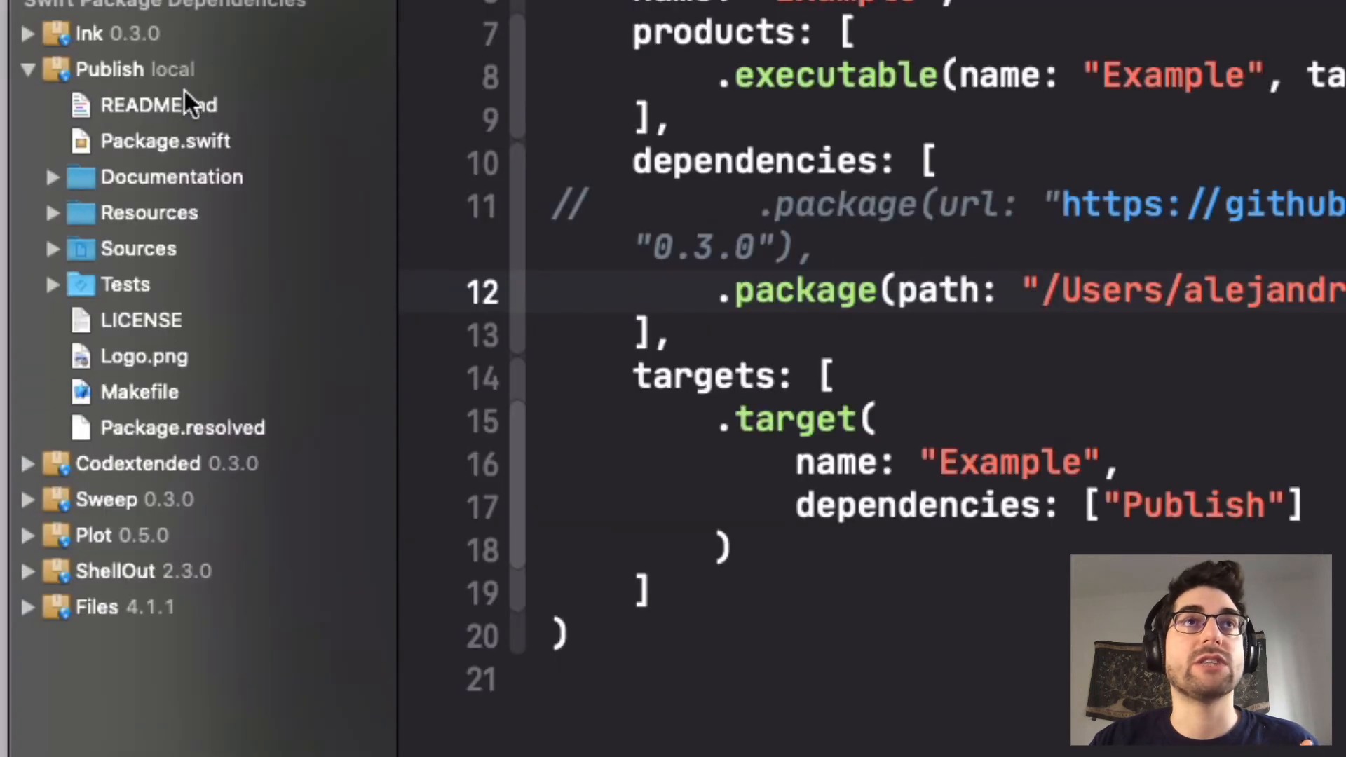
{"action": "mouse_move", "coordinate": [56, 271]}
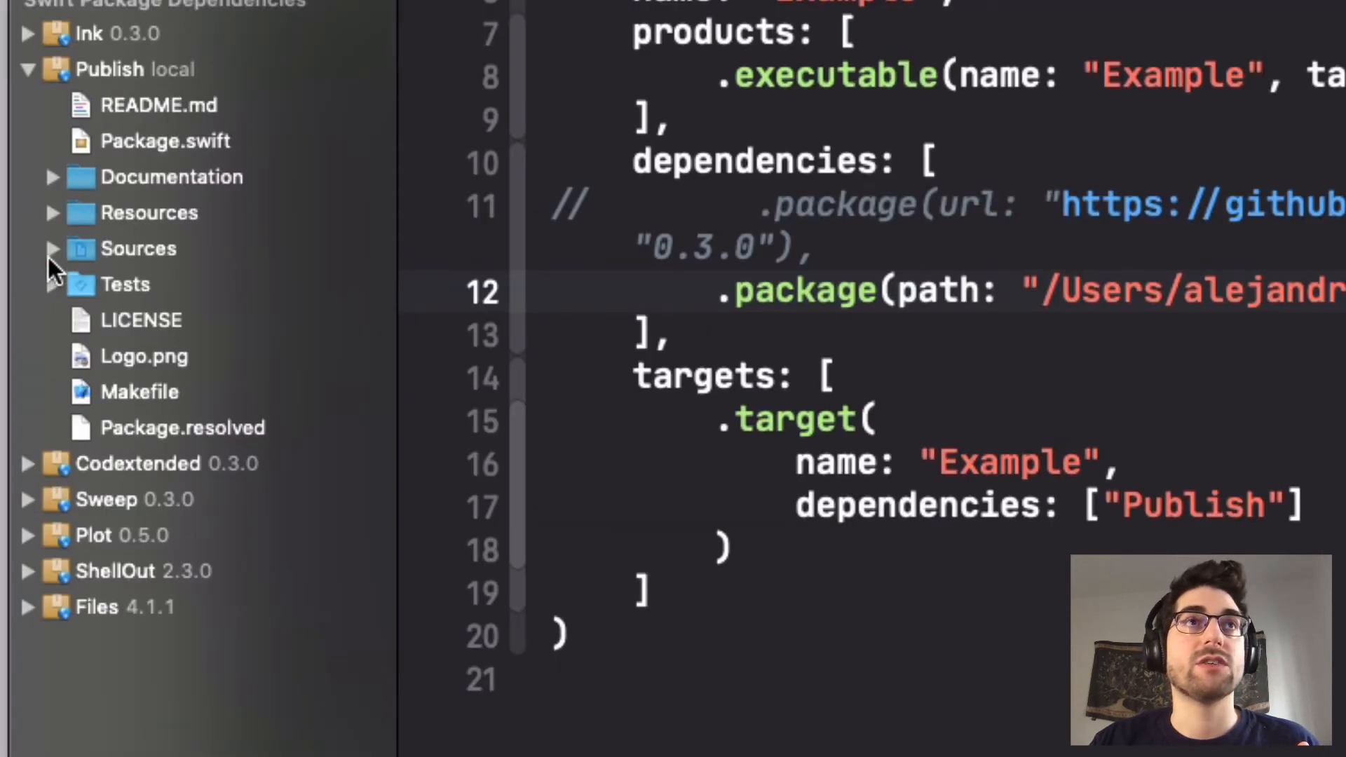
Step: Browse the local Publish package's Sources, then choose My Mac as the run destination
{"action": "left_click", "coordinate": [51, 248]}
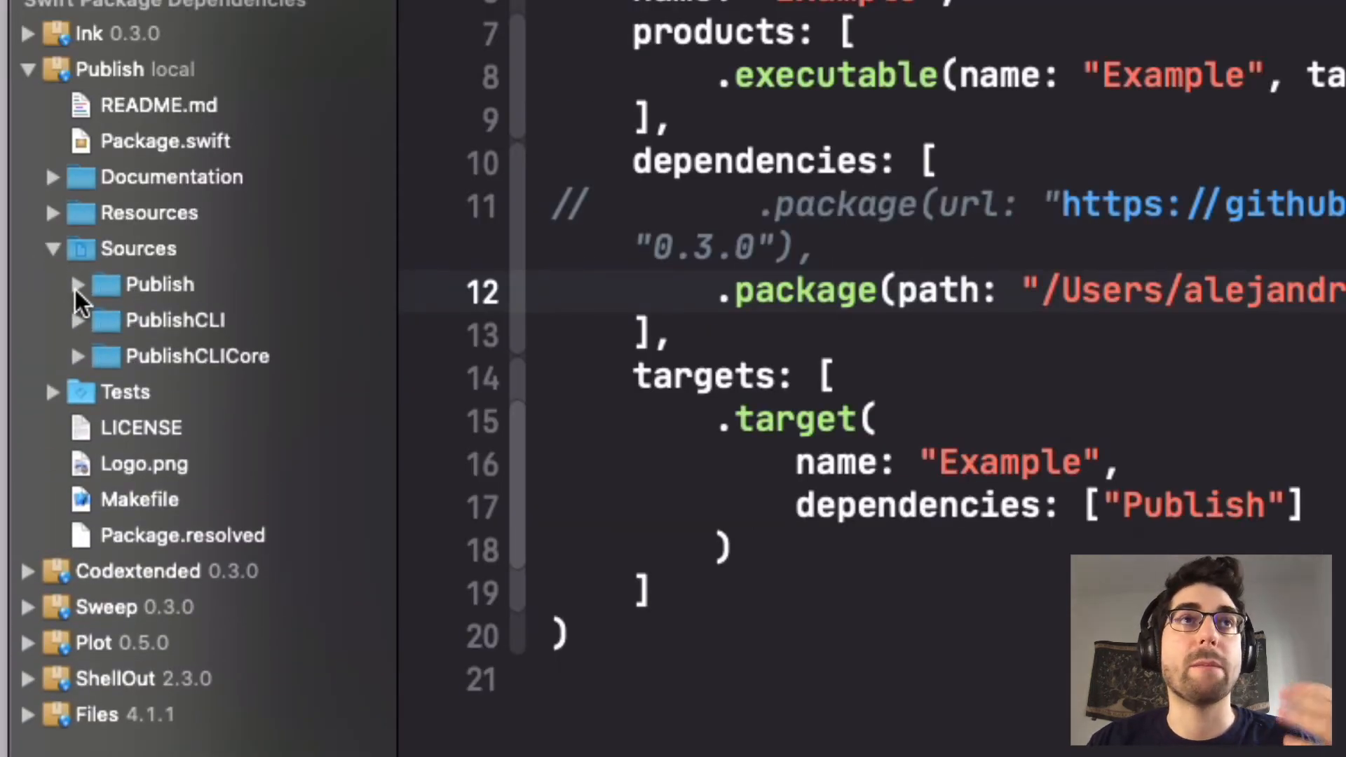
{"action": "left_click", "coordinate": [76, 285]}
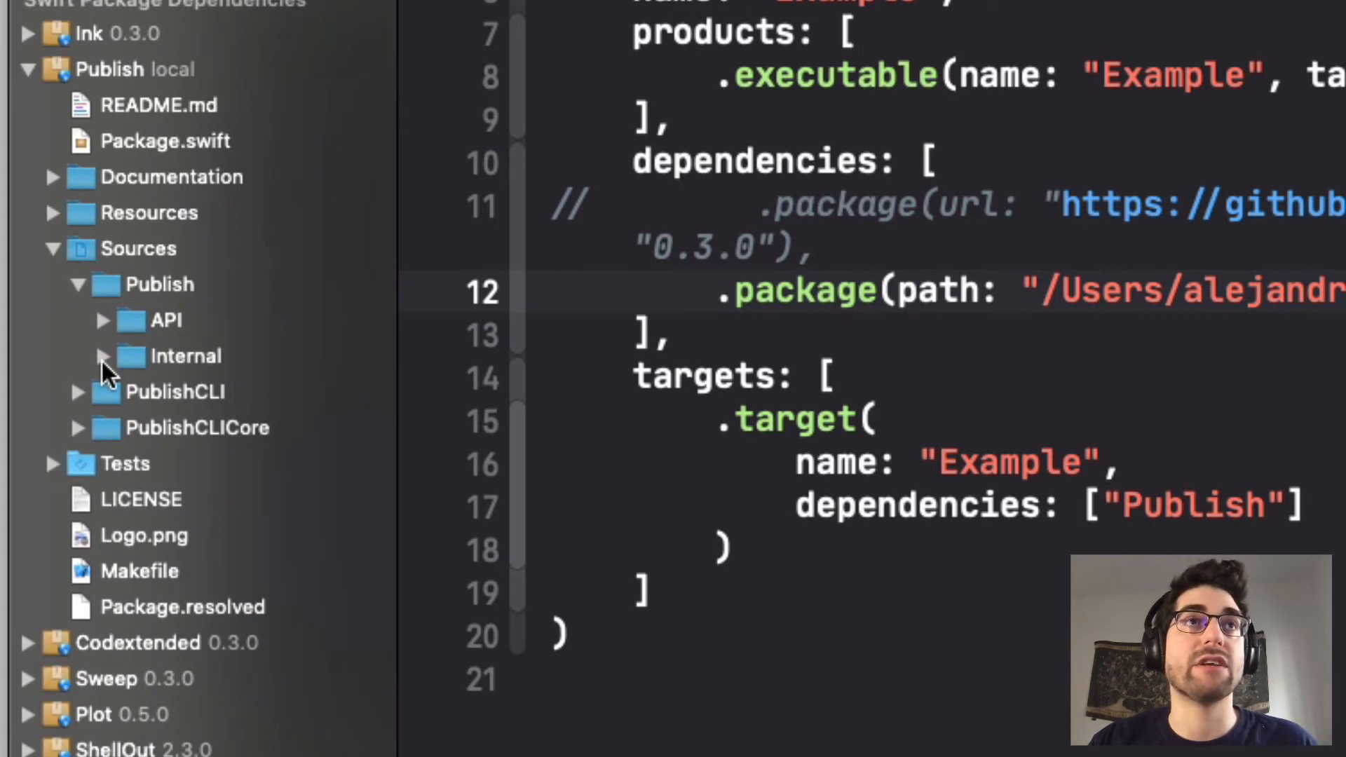
{"action": "left_click", "coordinate": [101, 356]}
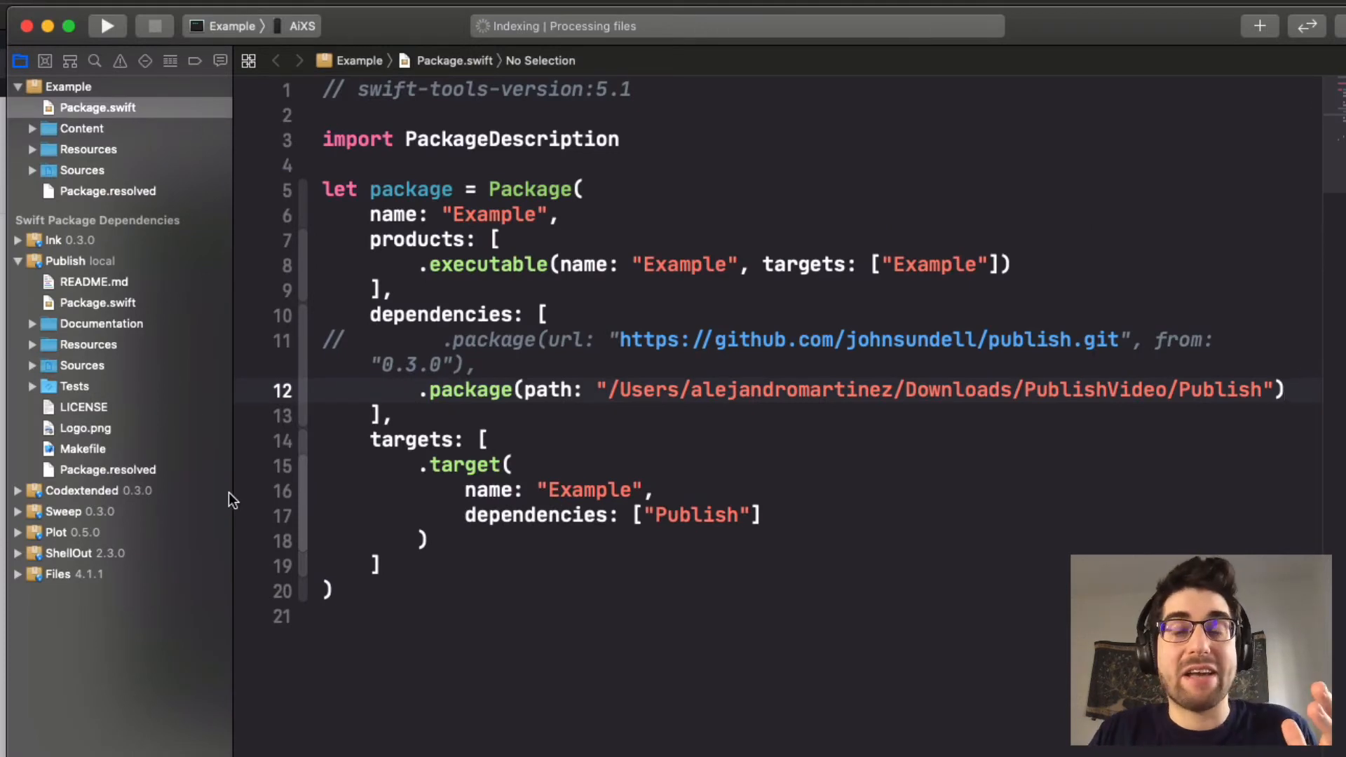
{"action": "left_click", "coordinate": [296, 25]}
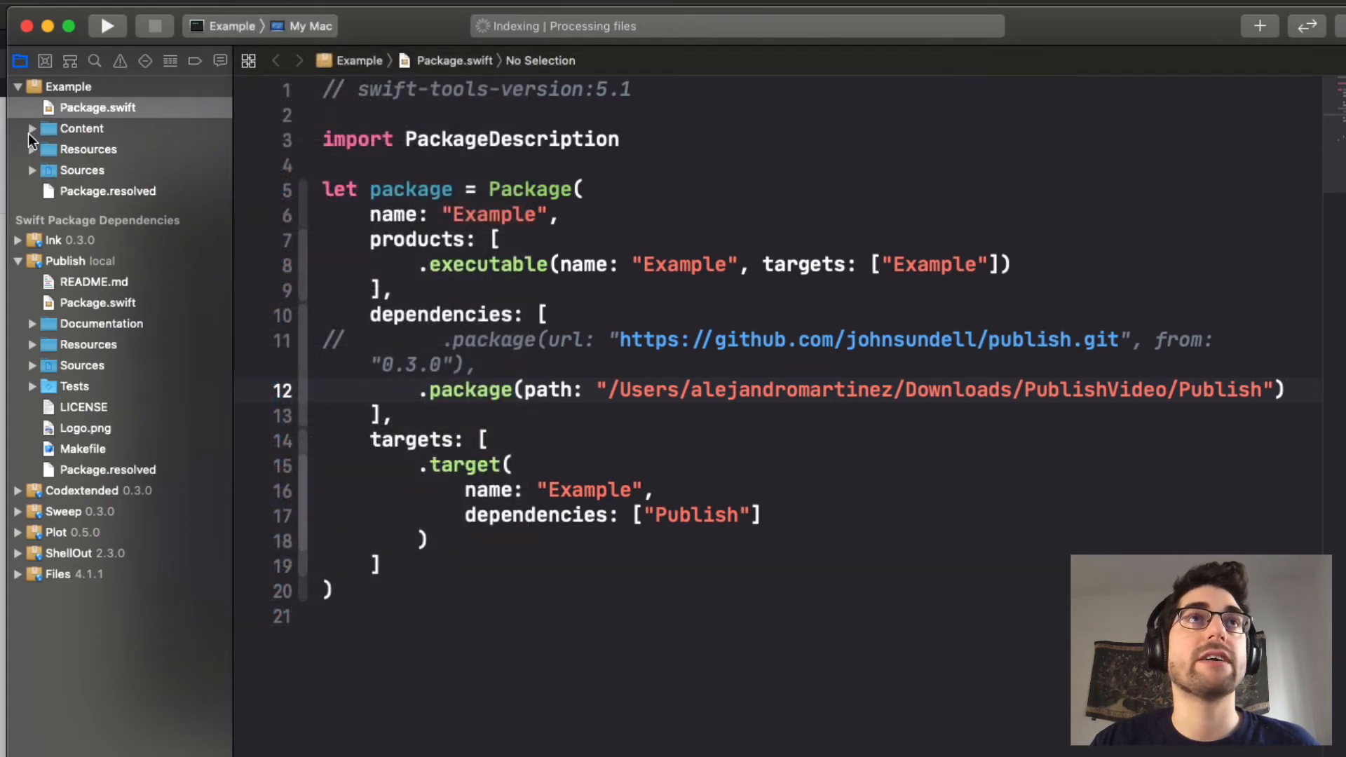
Step: Expand Sources > Example and open main.swift for running the site generator
{"action": "left_click", "coordinate": [33, 169]}
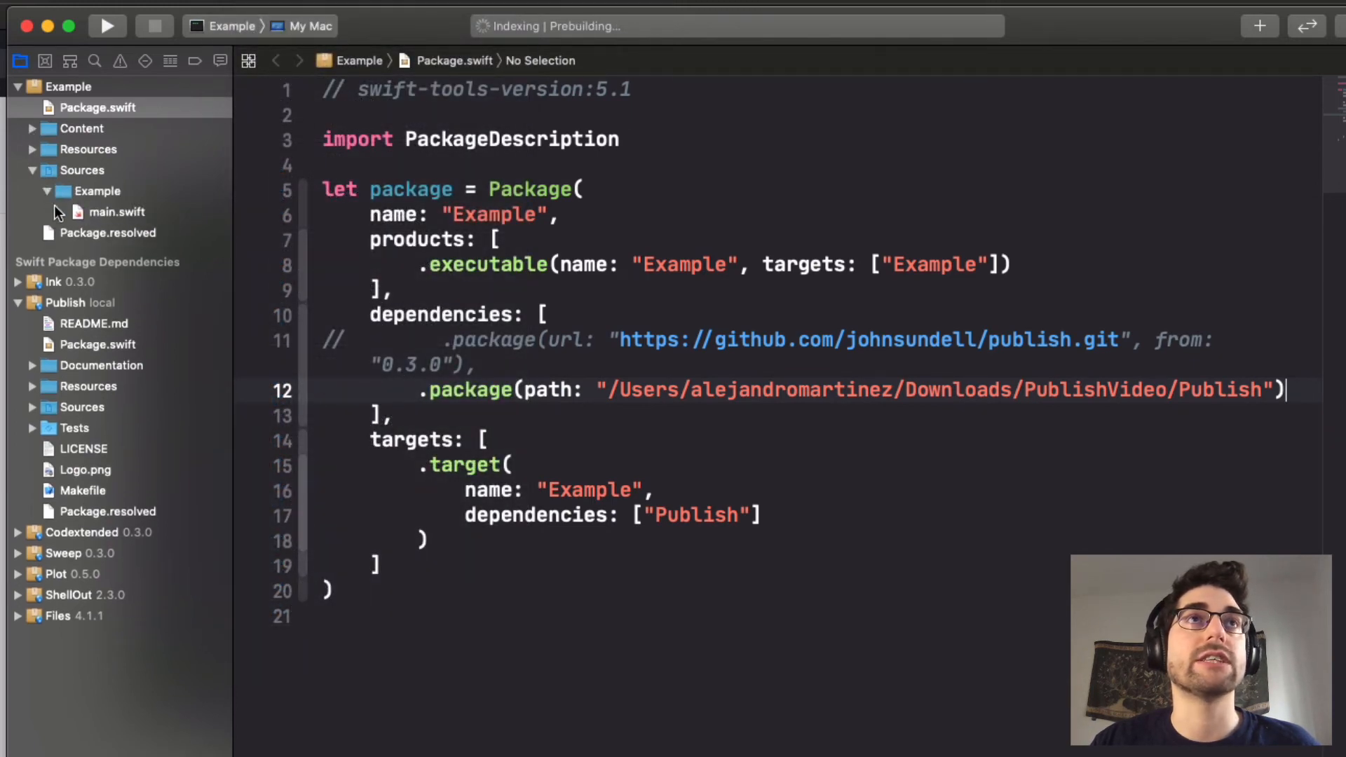
{"action": "left_click", "coordinate": [116, 211]}
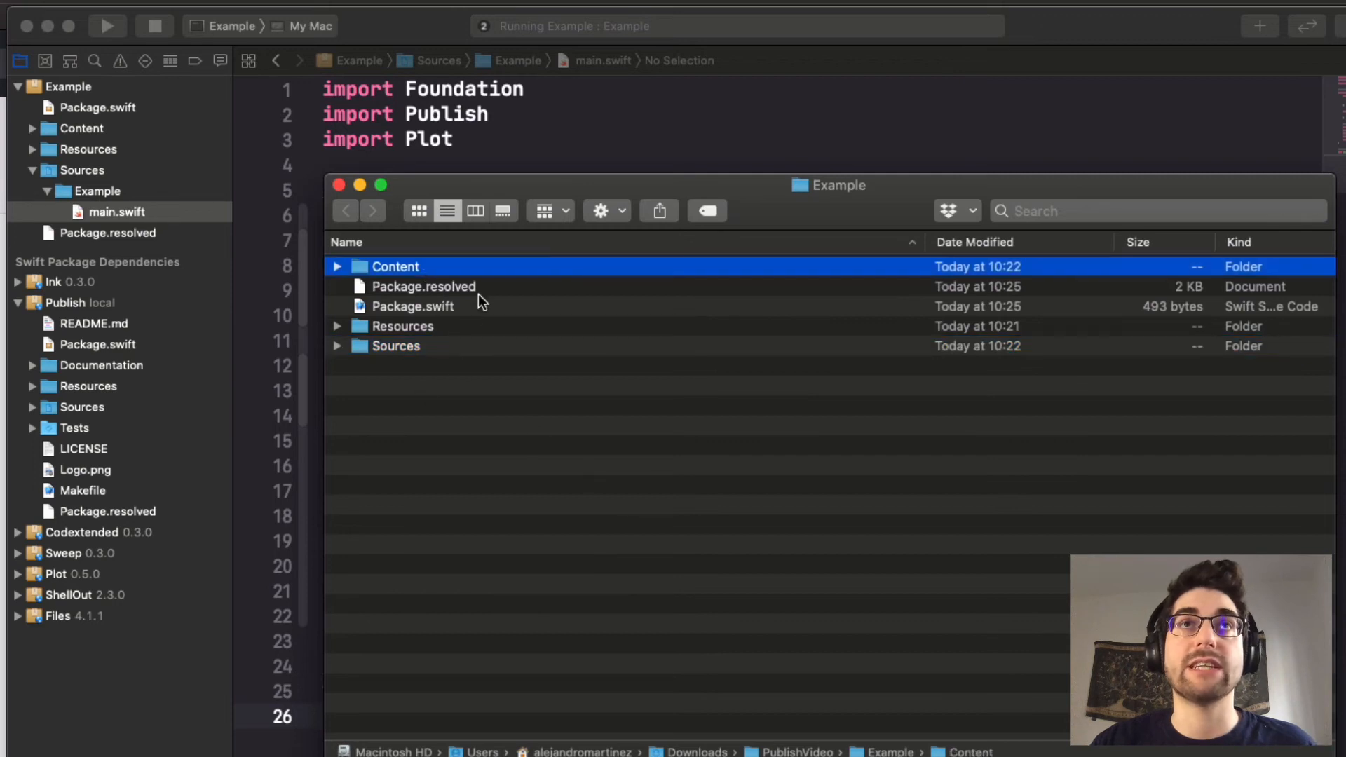
Step: Select and expand the generated Output folder in Finder, then its posts subfolder
{"action": "left_click", "coordinate": [422, 286]}
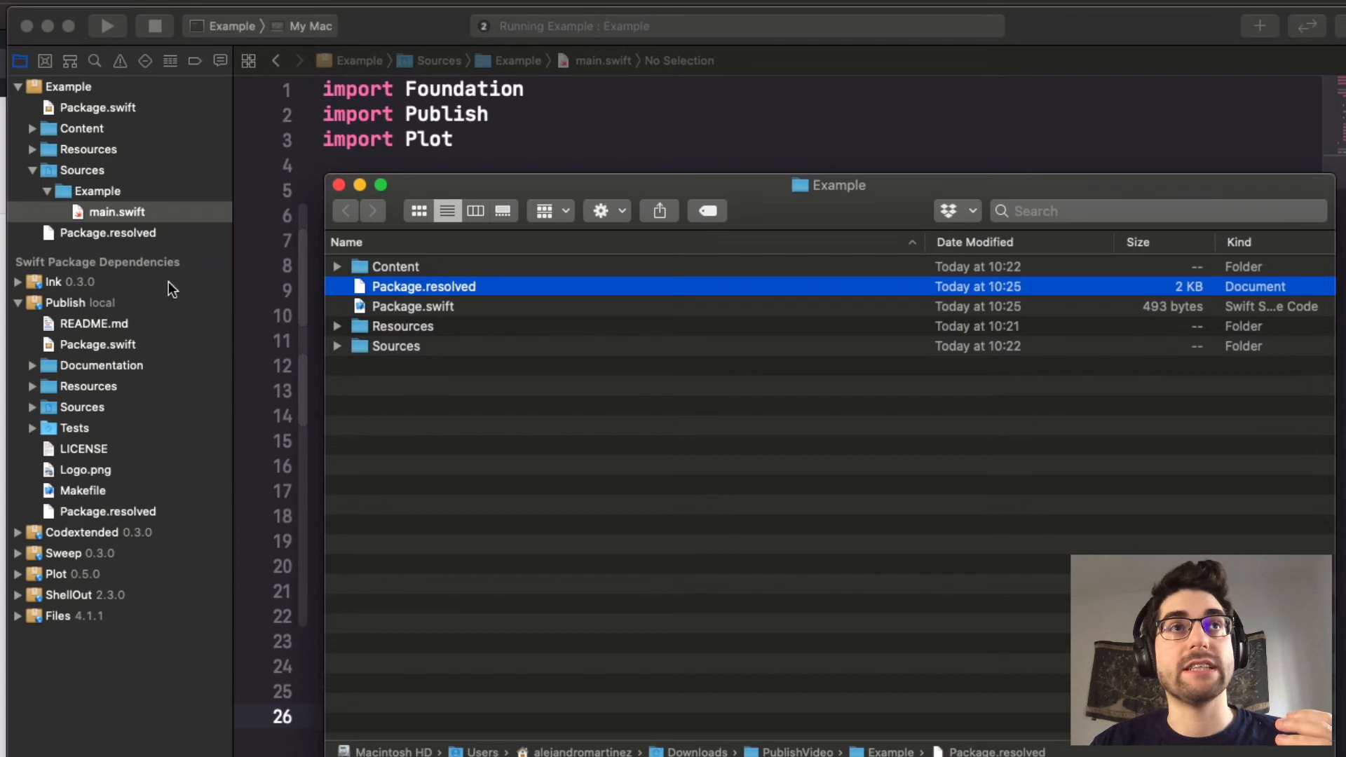
{"action": "mouse_move", "coordinate": [126, 454]}
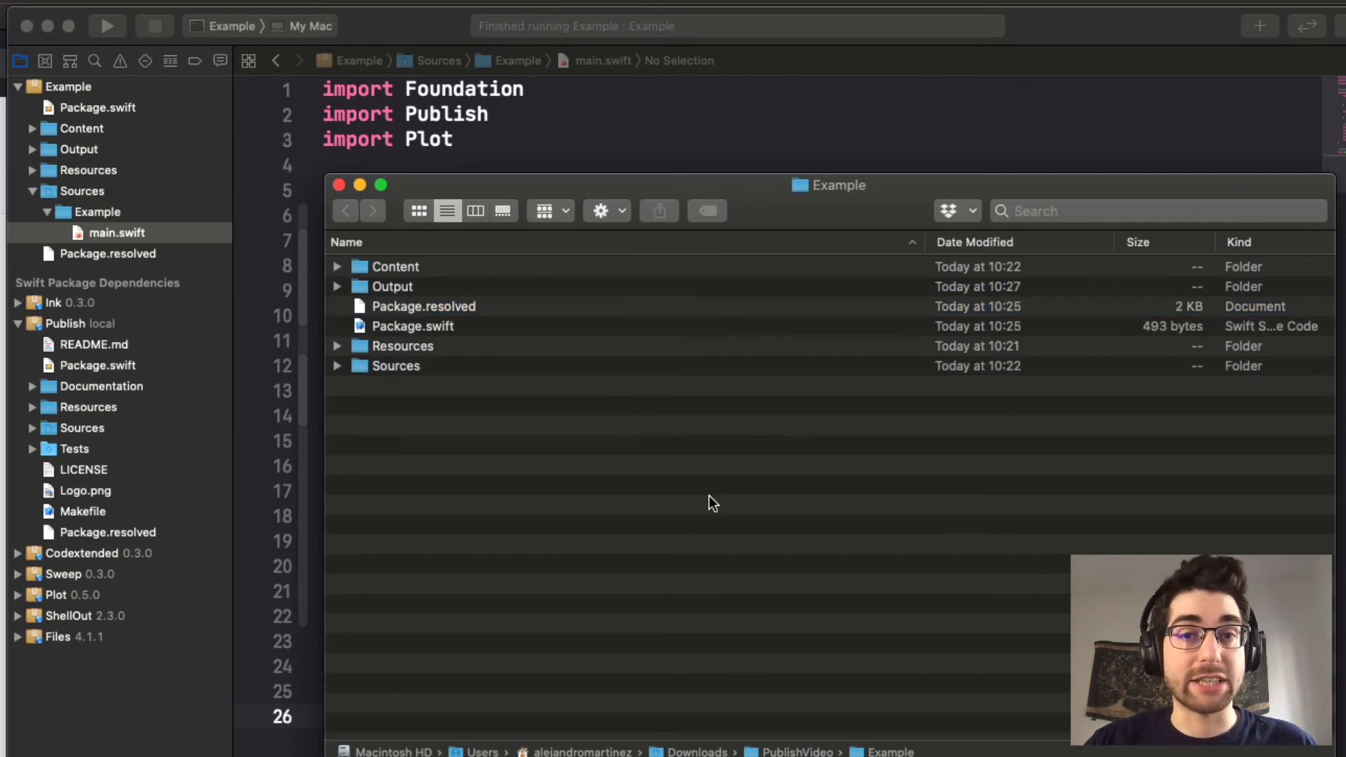
{"action": "left_click", "coordinate": [391, 286]}
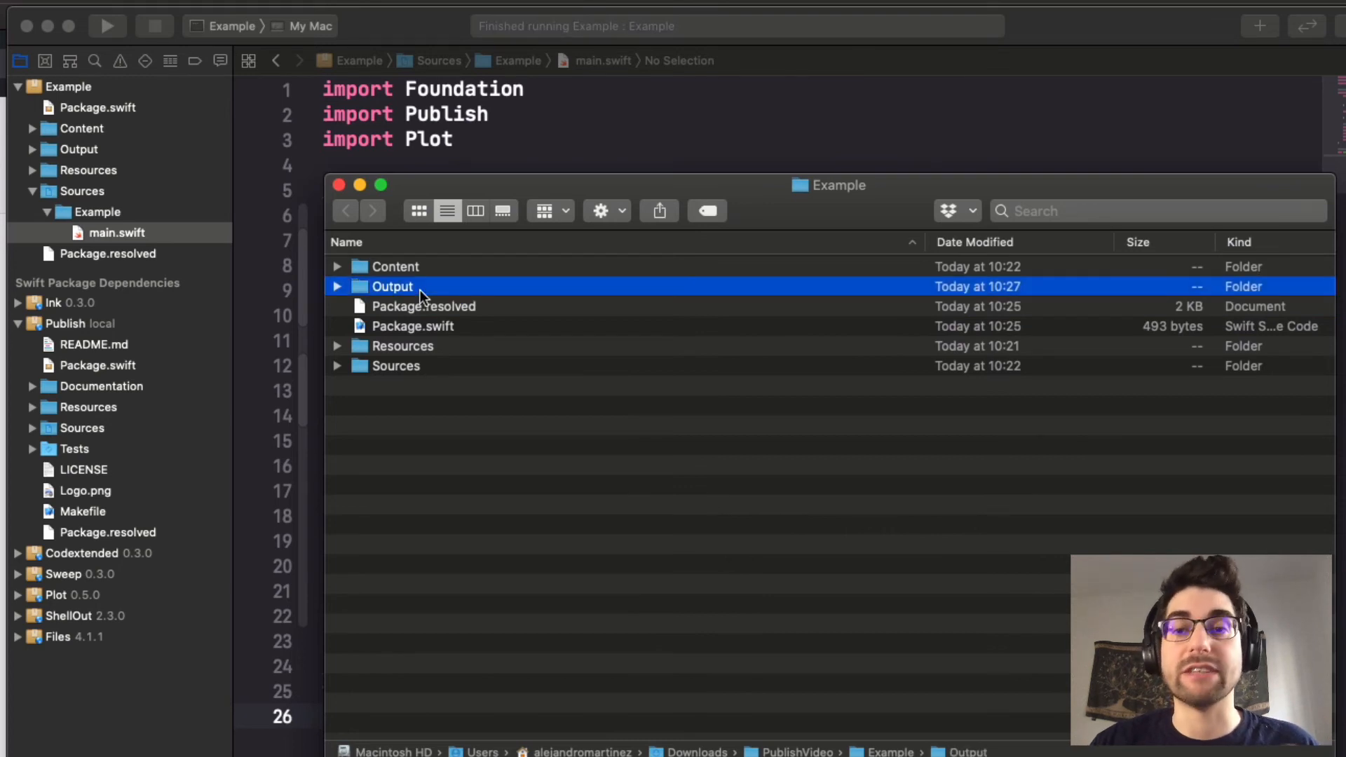
{"action": "left_click", "coordinate": [336, 286]}
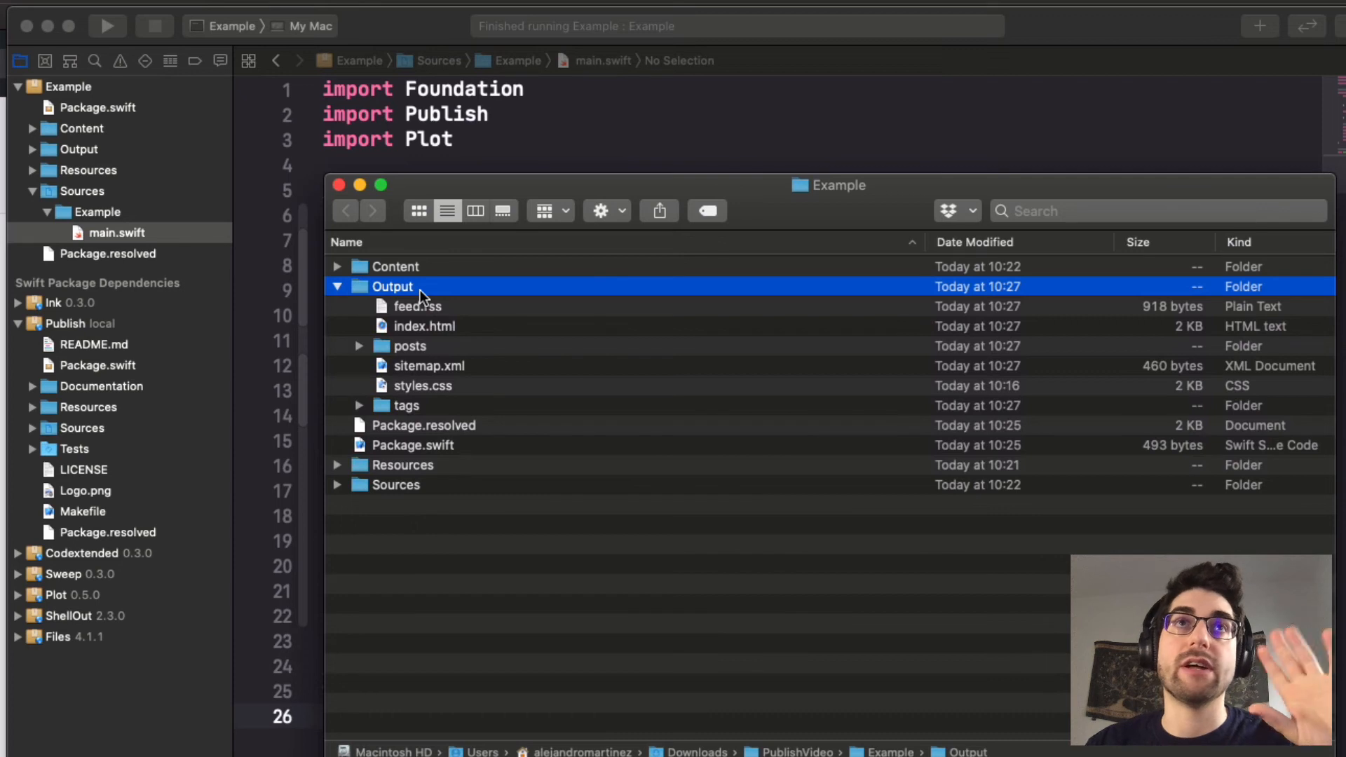
{"action": "left_click", "coordinate": [411, 345]}
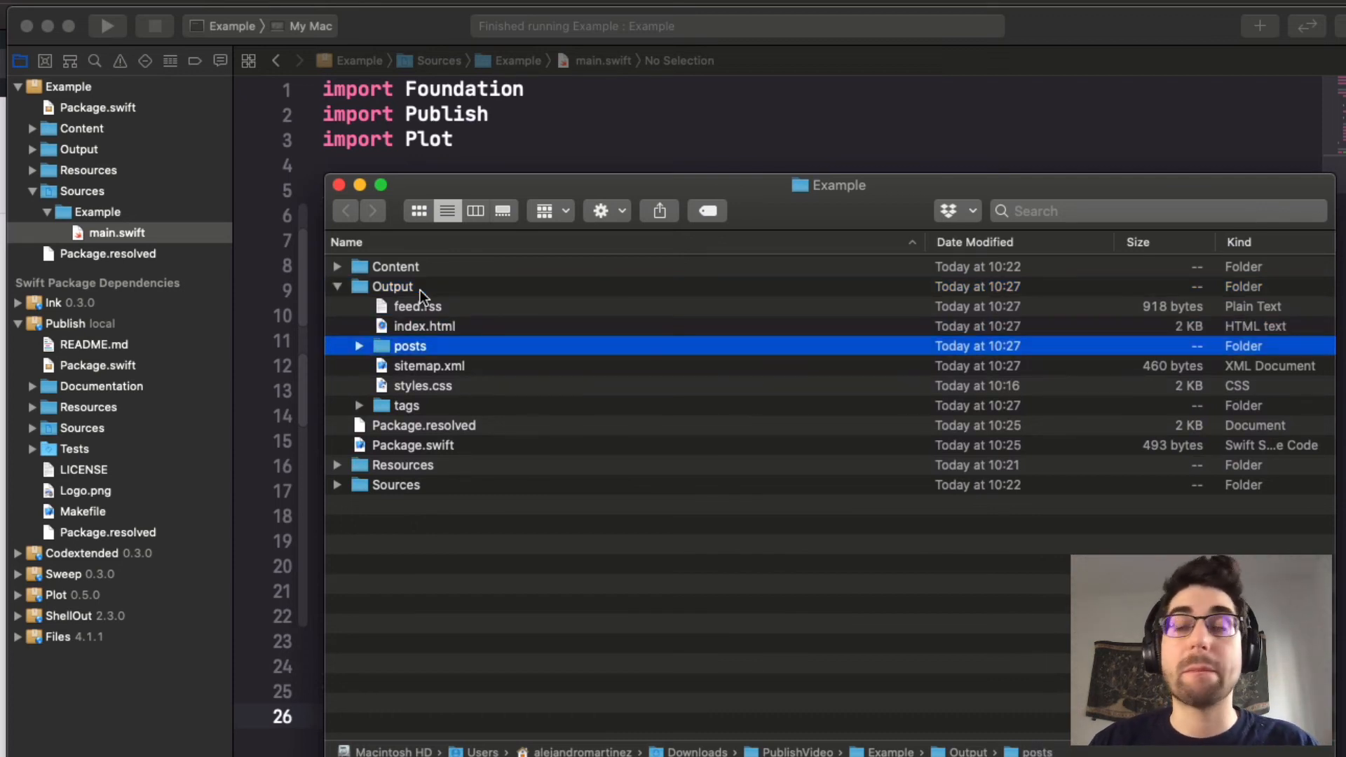
{"action": "left_click", "coordinate": [360, 347]}
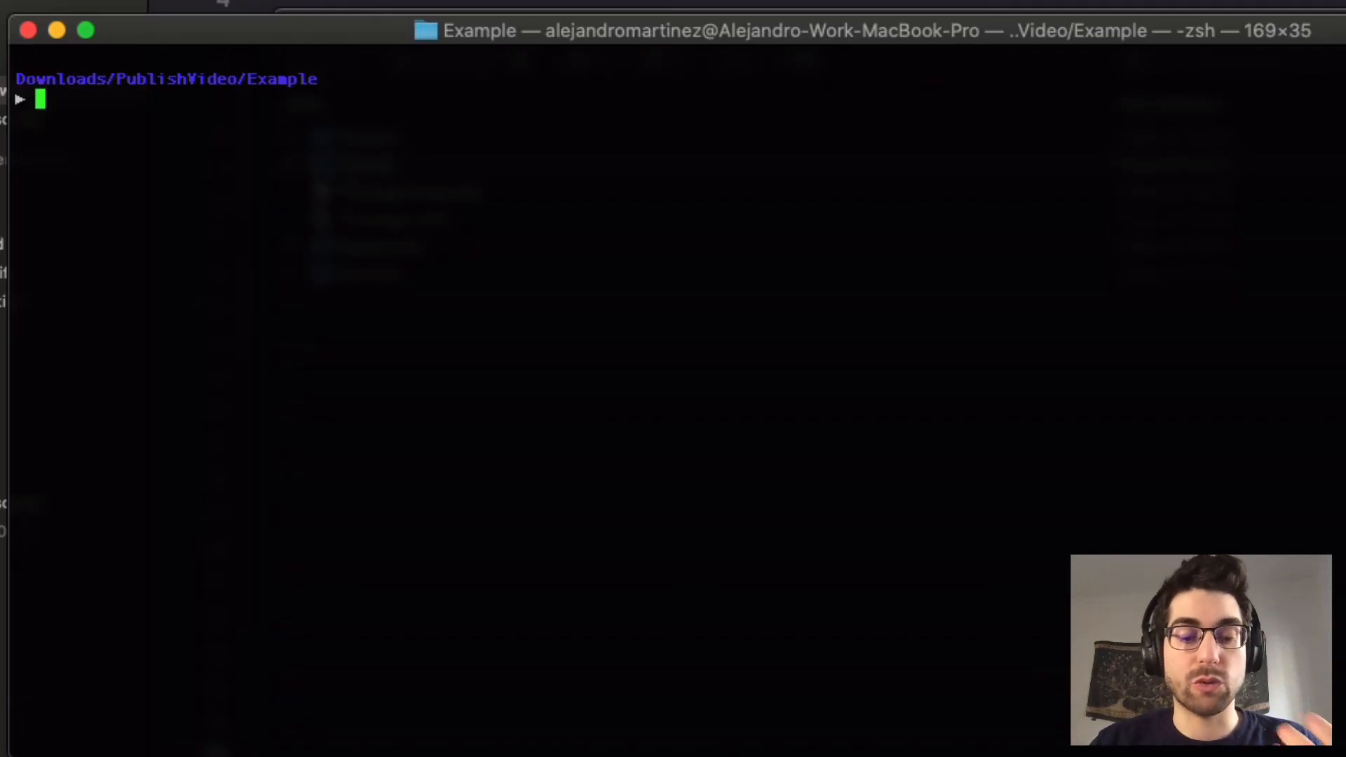
Step: Run `publish run` in Terminal to build Example and serve it at localhost:8000
{"action": "type", "text": "publish"}
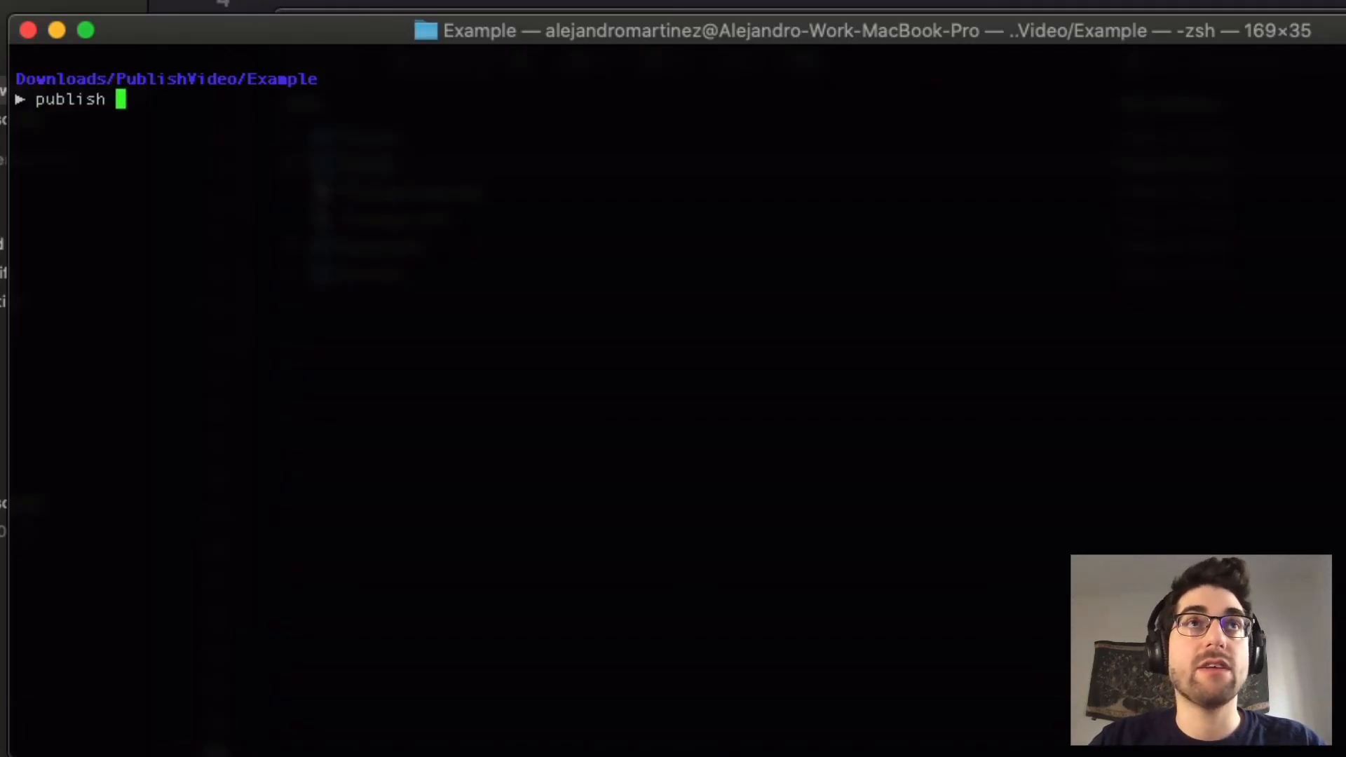
{"action": "type", "text": "run"}
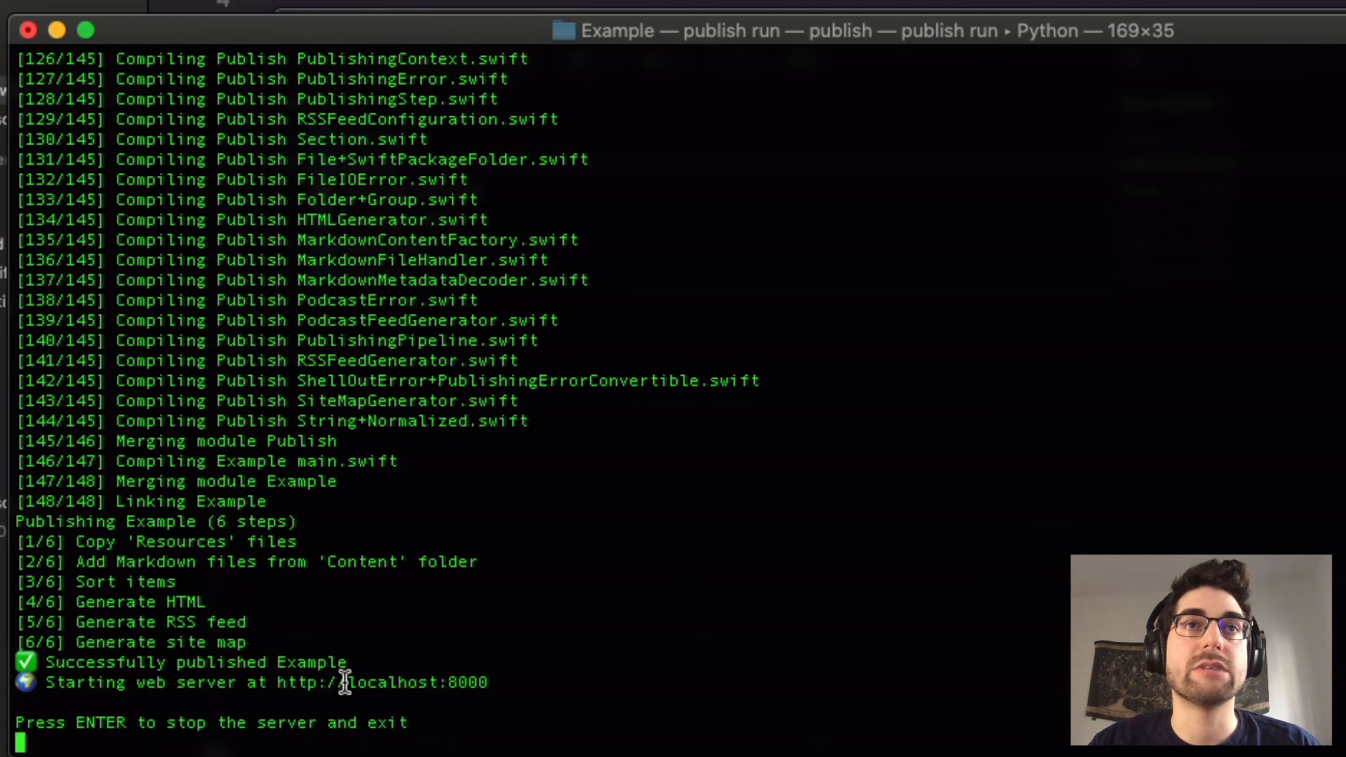
{"action": "left_click_drag", "start_coordinate": [277, 683], "coordinate": [489, 683]}
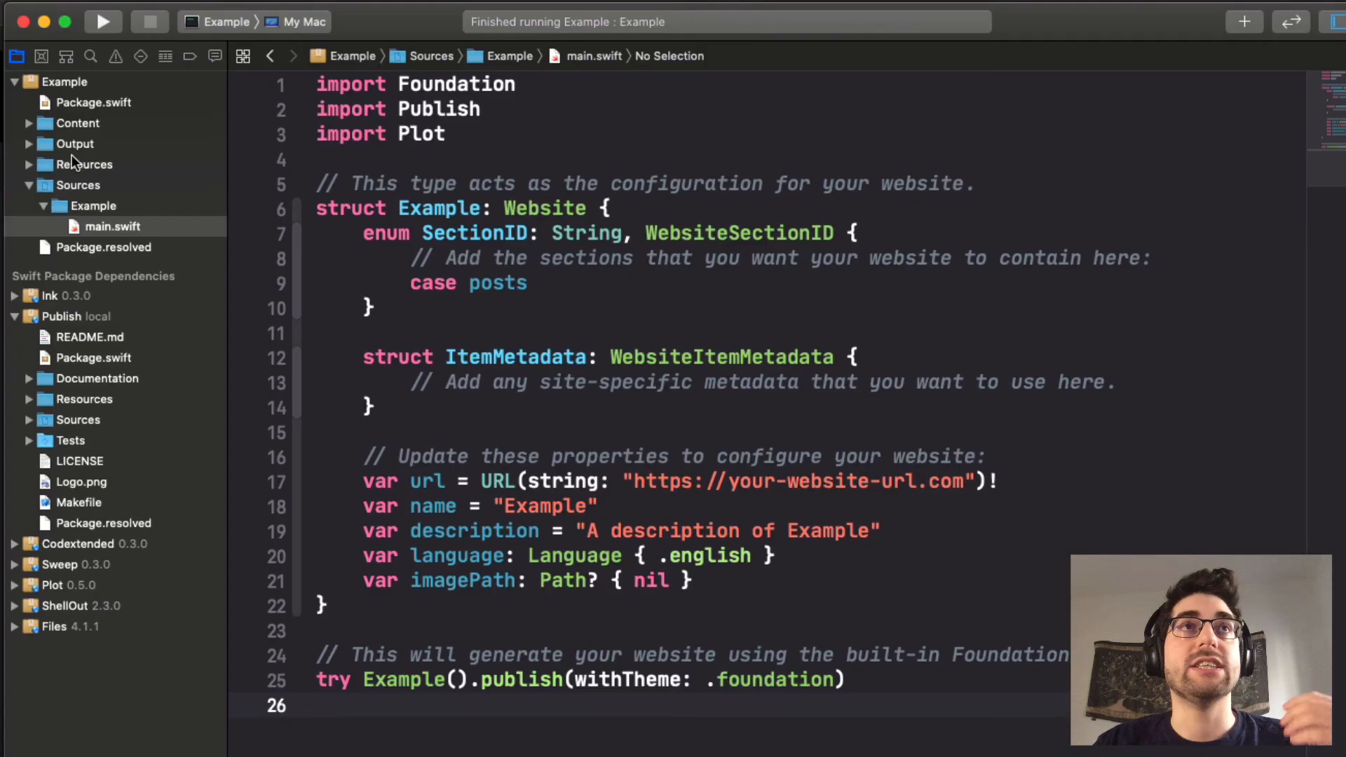
Step: Expand Content to show first-post.md and index.md, and highlight the site name "Example" in main.swift
{"action": "left_click", "coordinate": [29, 124]}
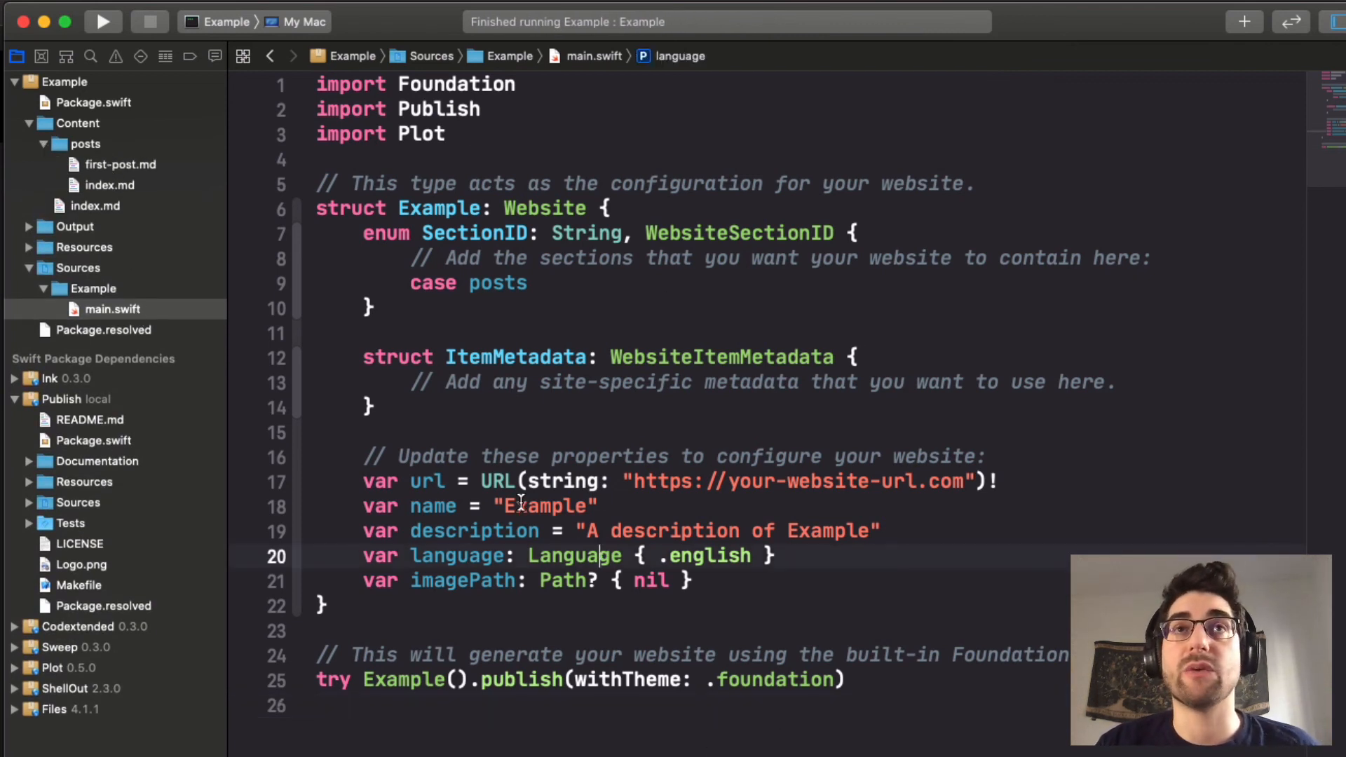
{"action": "double_click", "coordinate": [545, 506]}
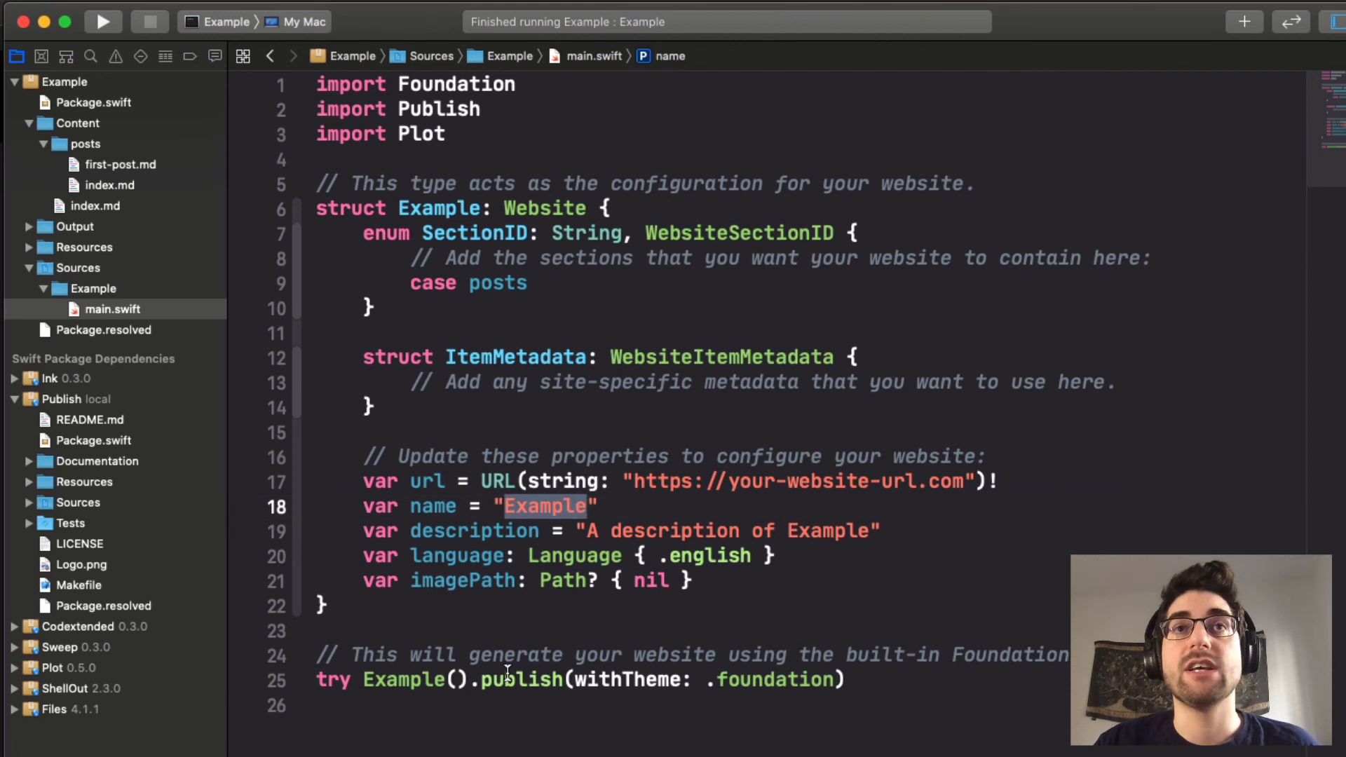